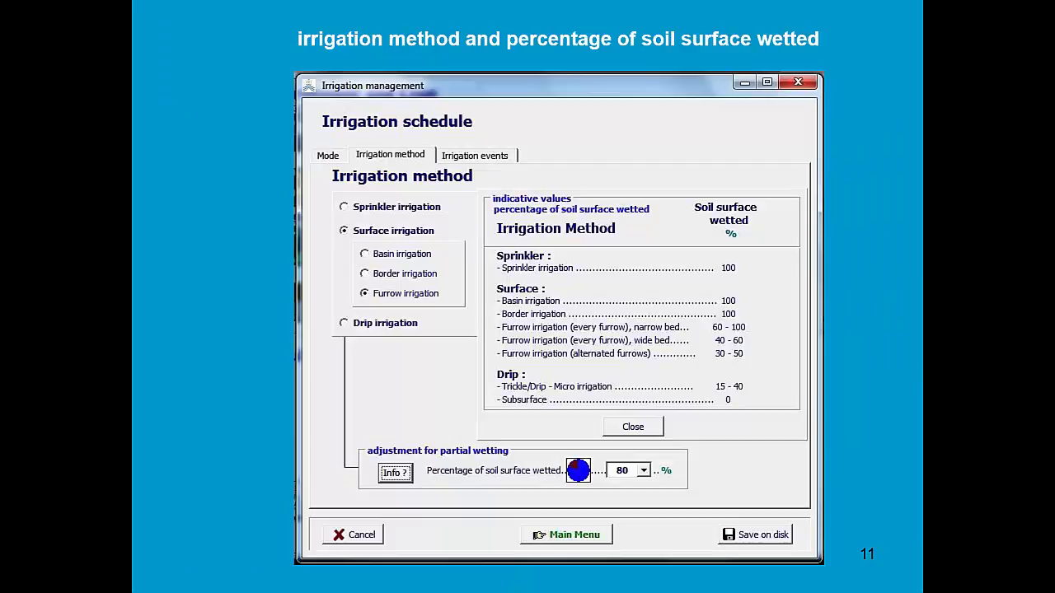
Close the irrigation method explanation to reach the rainfed, deep loamy soil main menu.
left_click(390, 155)
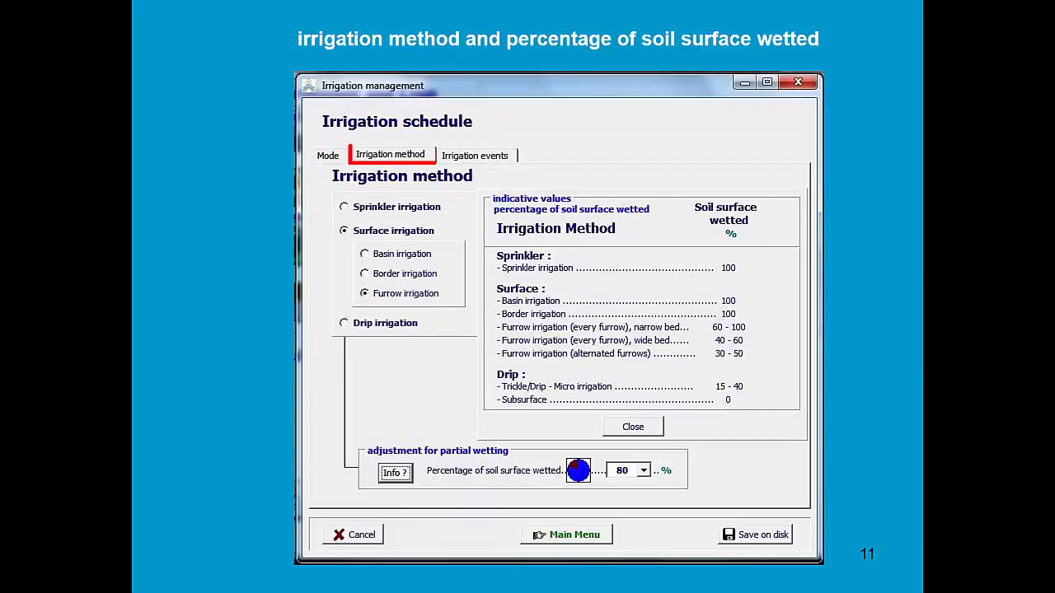
left_click(391, 155)
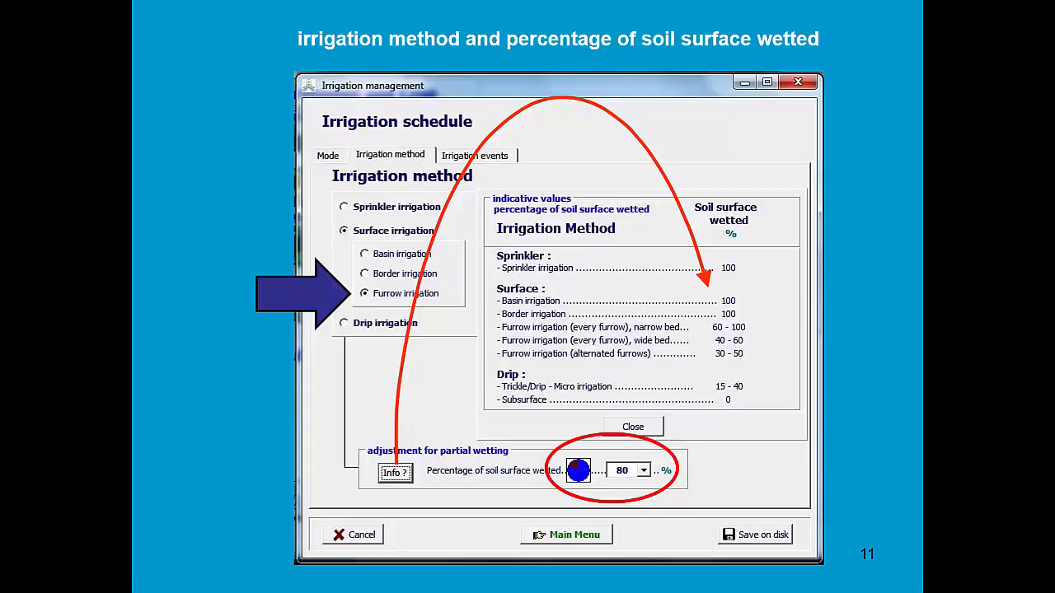
left_click(567, 534)
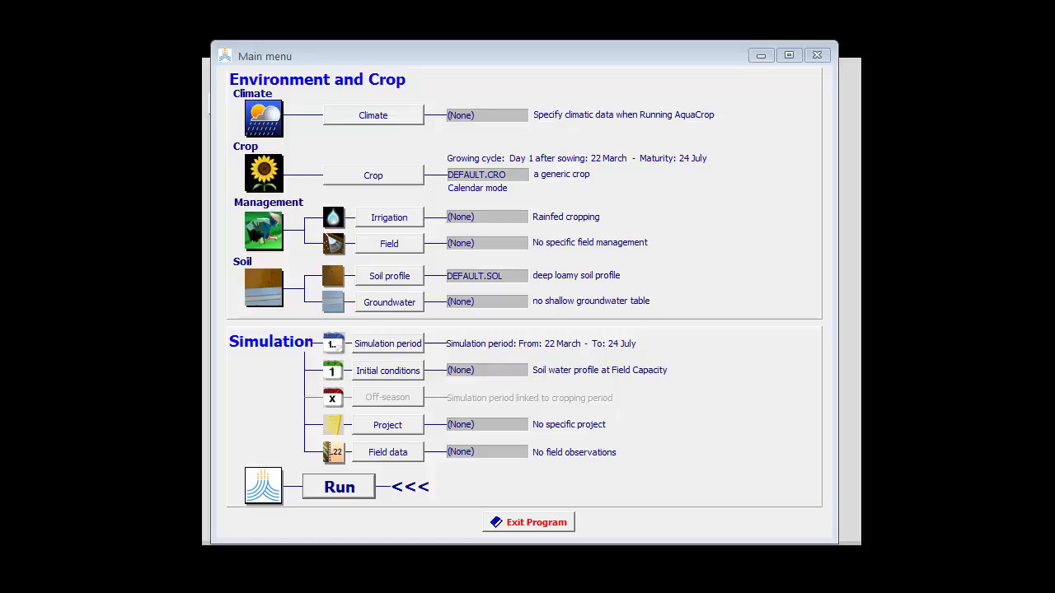
mouse_move(435, 239)
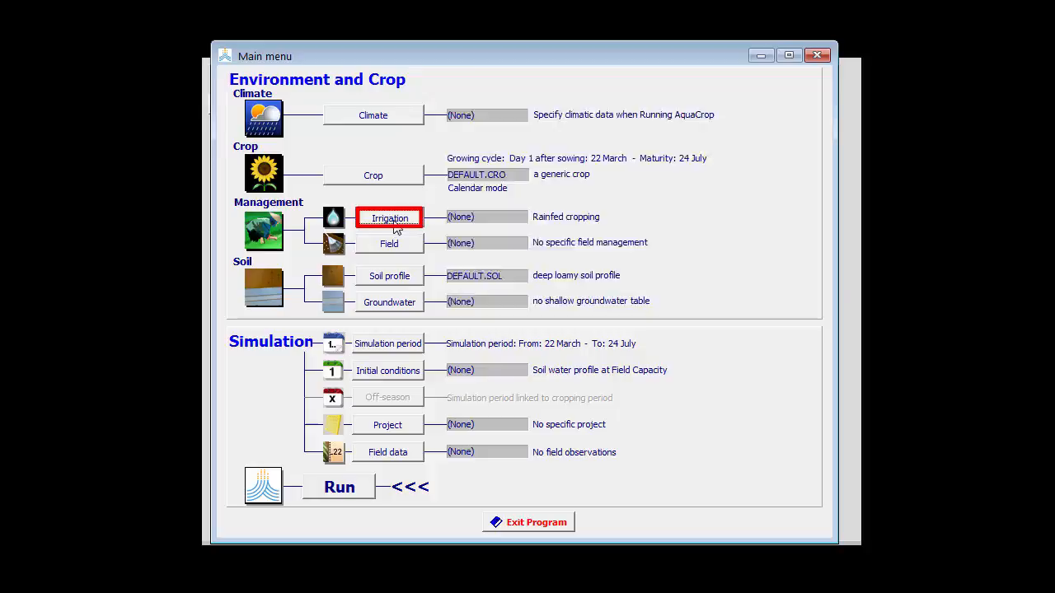
Switch irrigation management to a user-defined schedule with Surface > Basin, and show the events table.
left_click(389, 217)
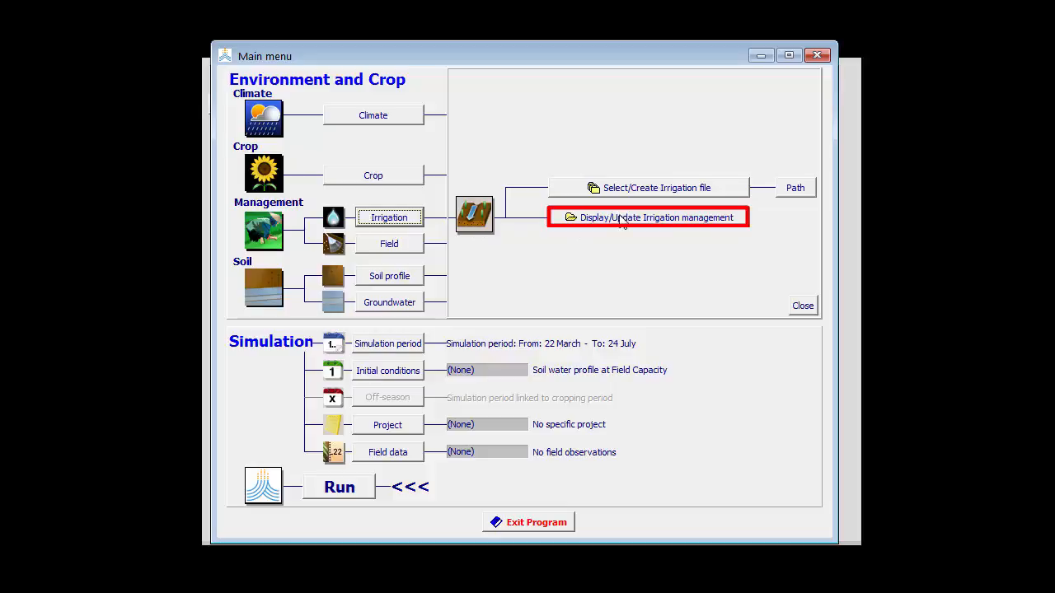
left_click(648, 217)
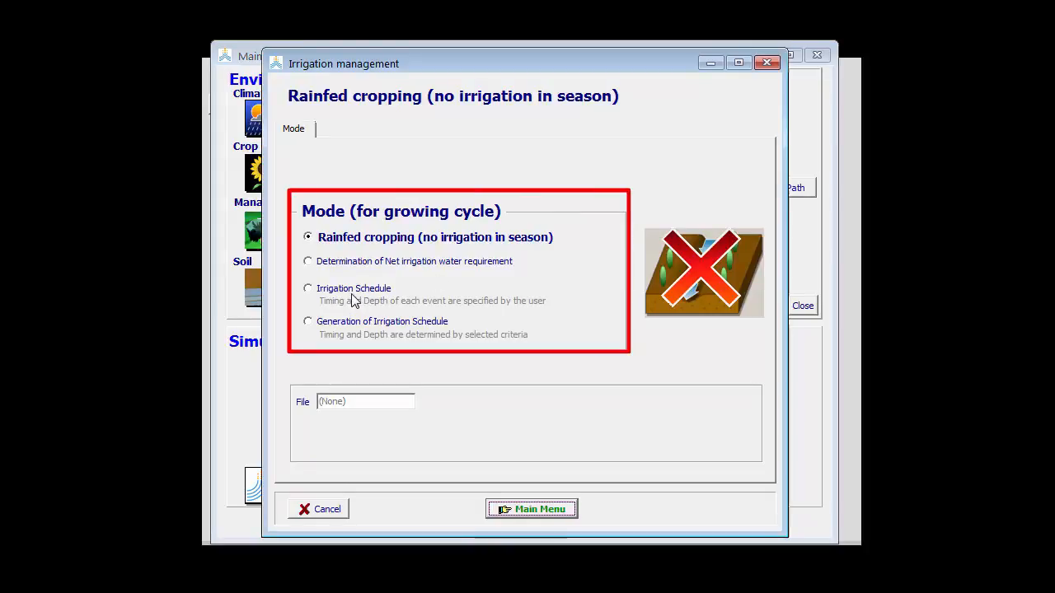
left_click(308, 288)
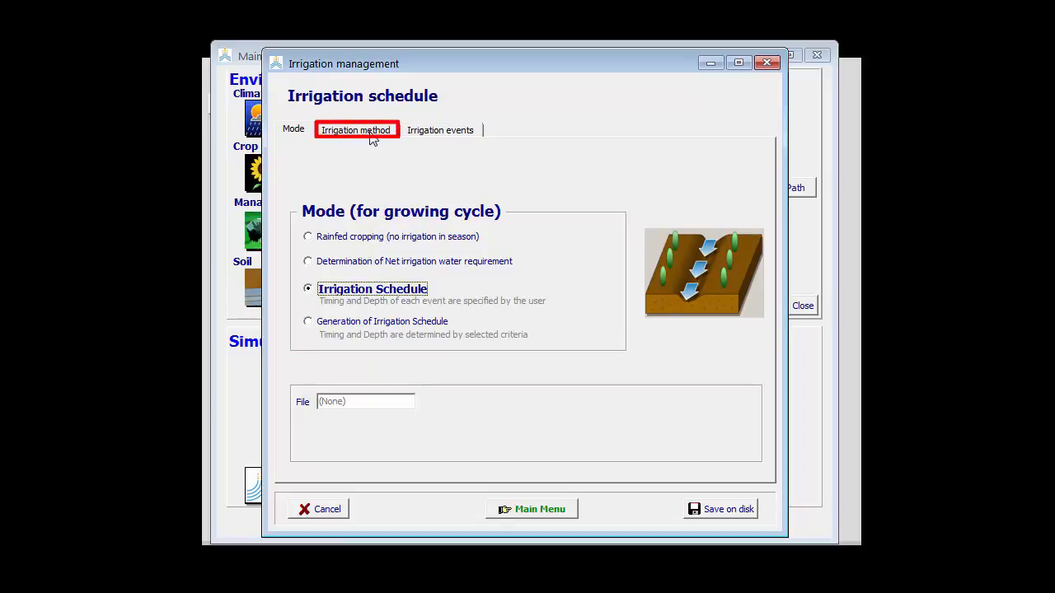
left_click(355, 130)
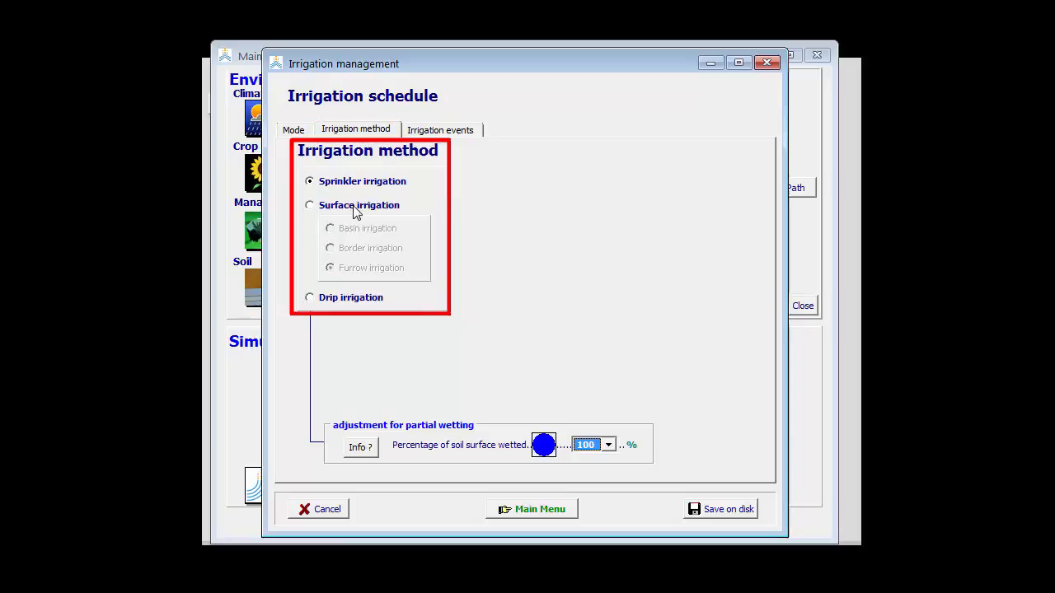
left_click(309, 205)
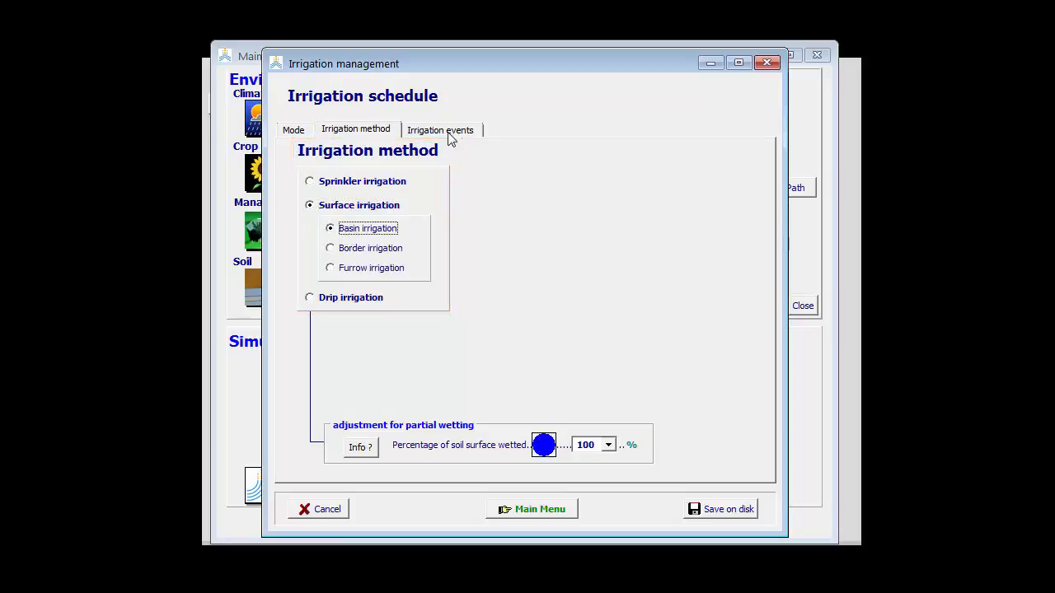
left_click(440, 130)
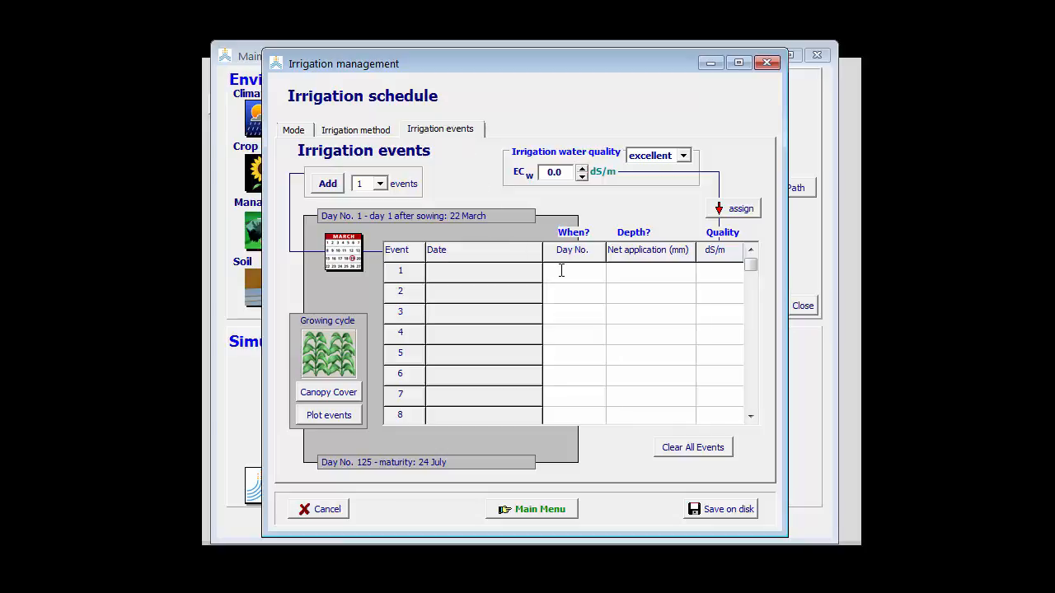
Enter 75 mm irrigation events on days 5, 15, 50, 65, 80, 95 and 110.
left_click(572, 271)
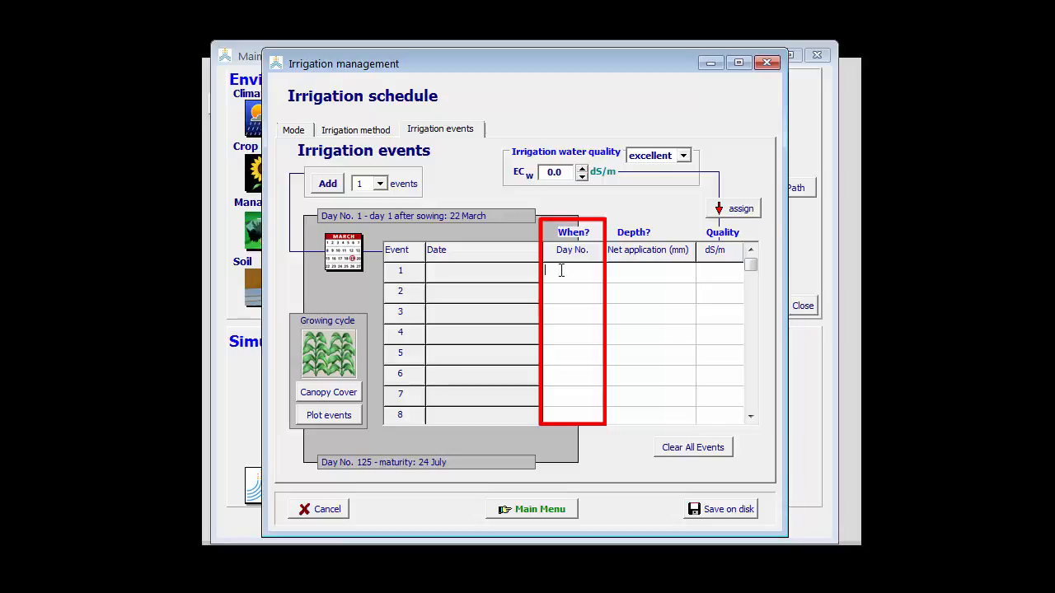
type("5")
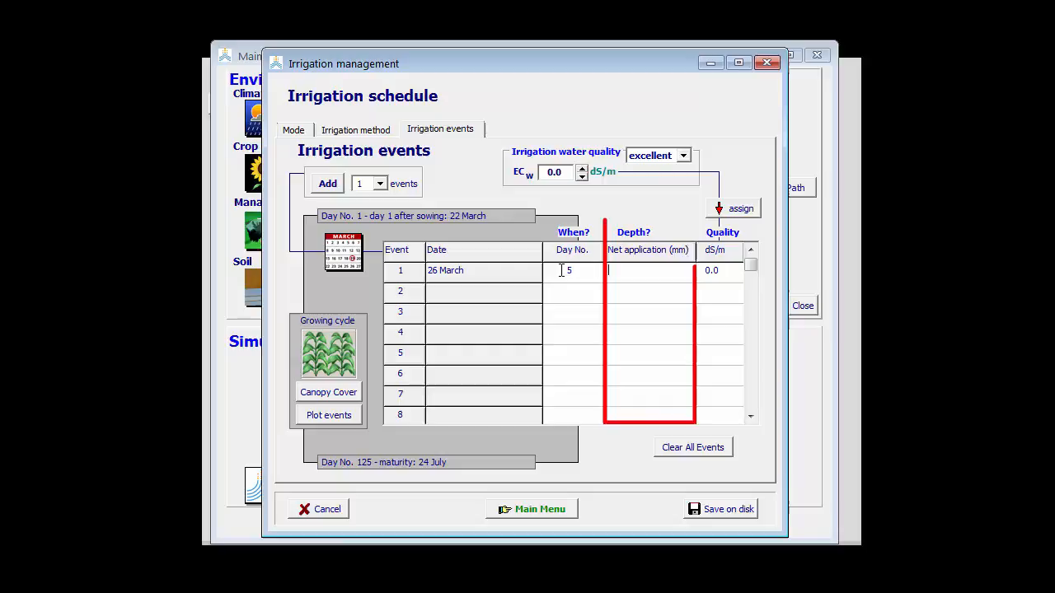
type("75")
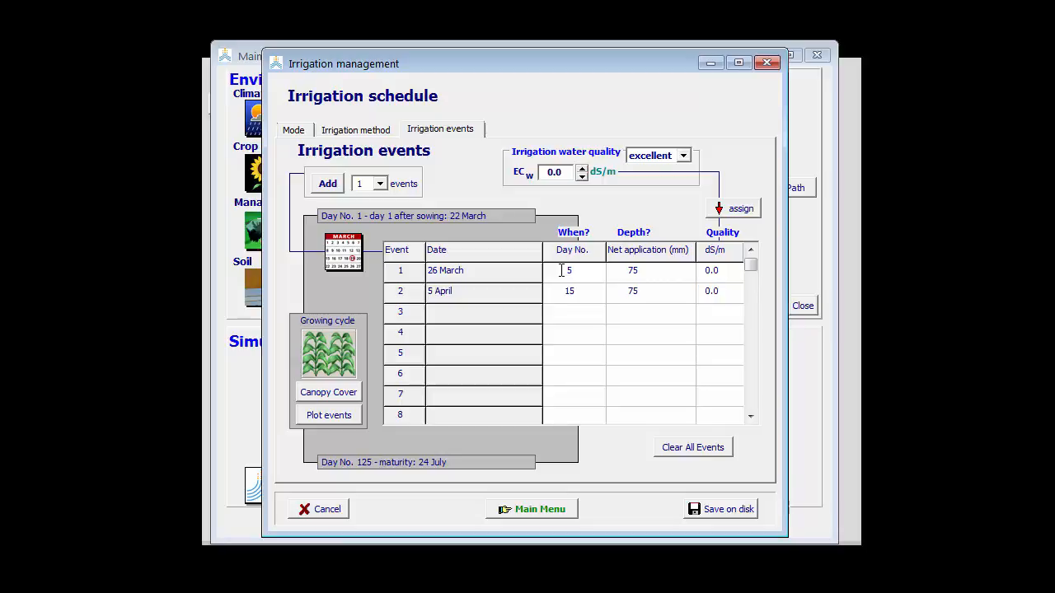
type("50")
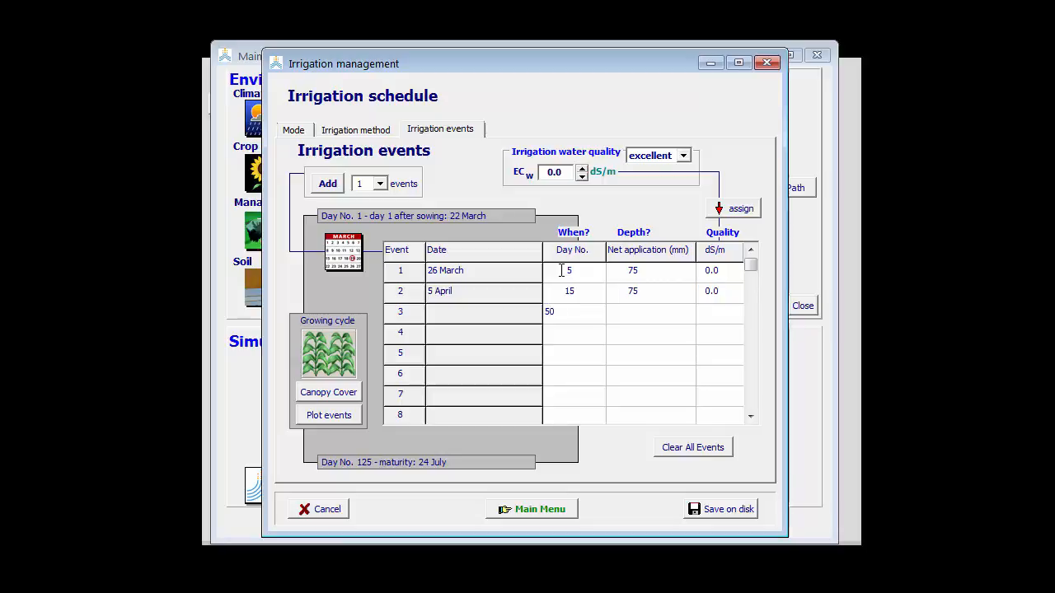
type("75")
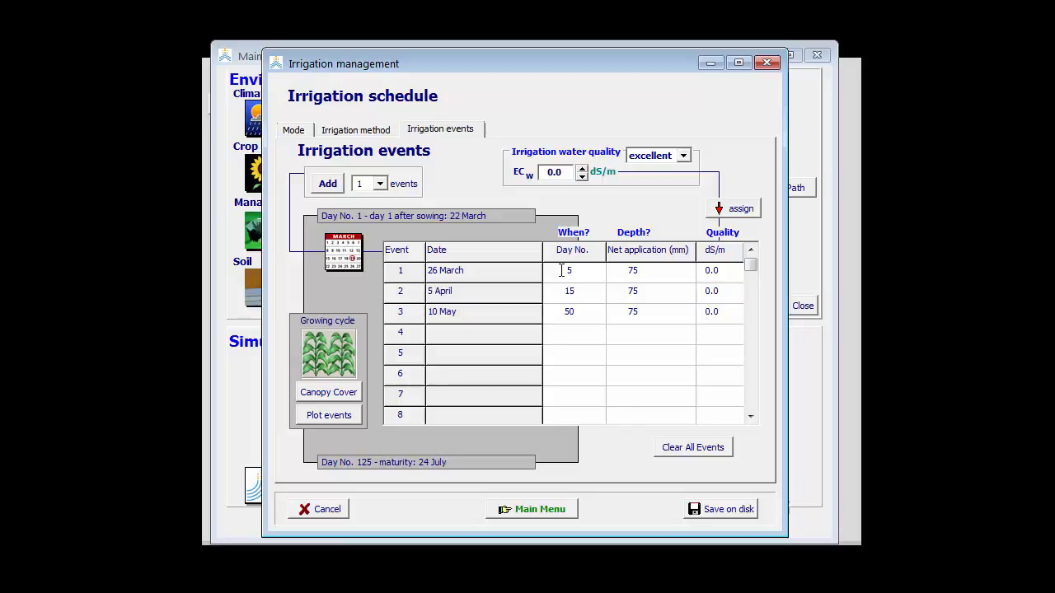
type("65")
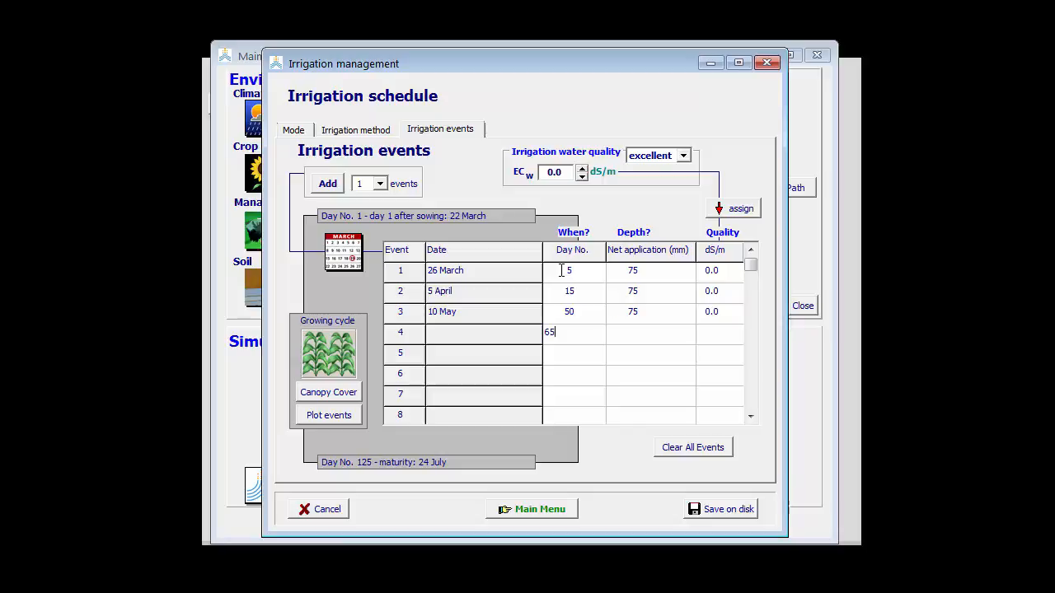
type("75")
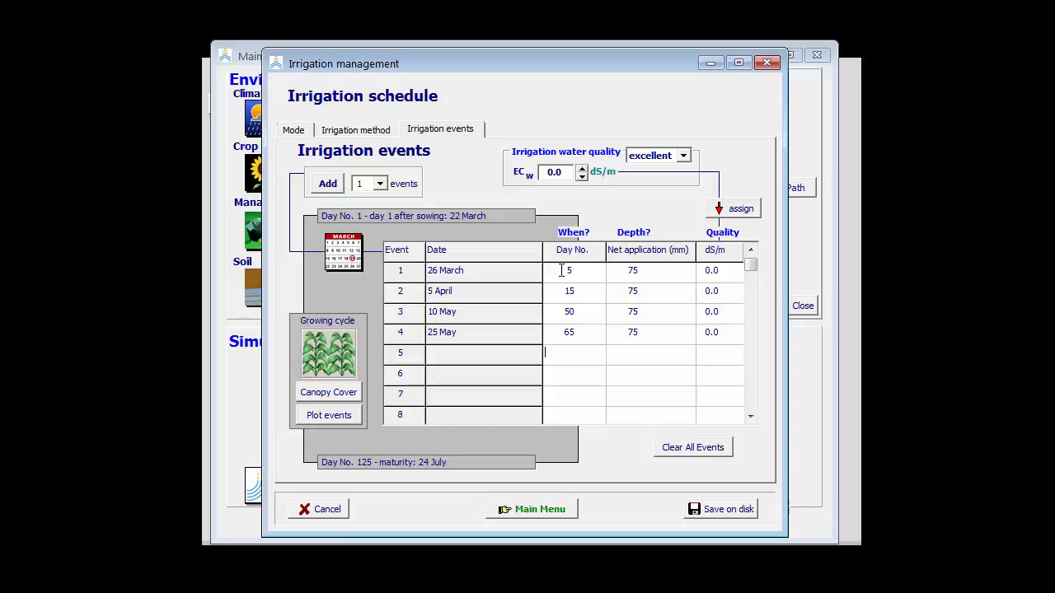
type("80")
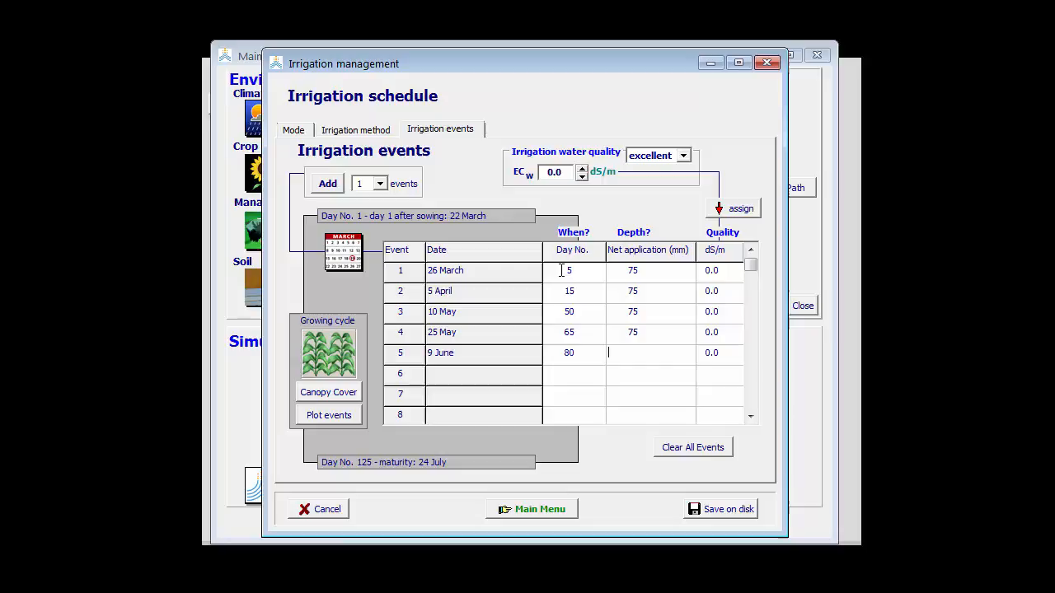
type("75")
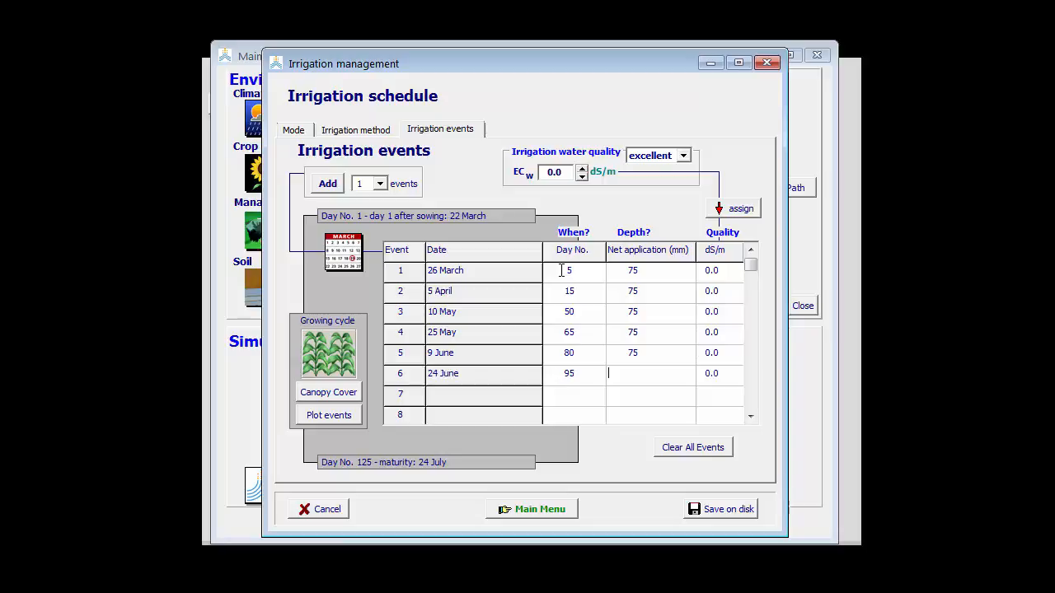
type("75")
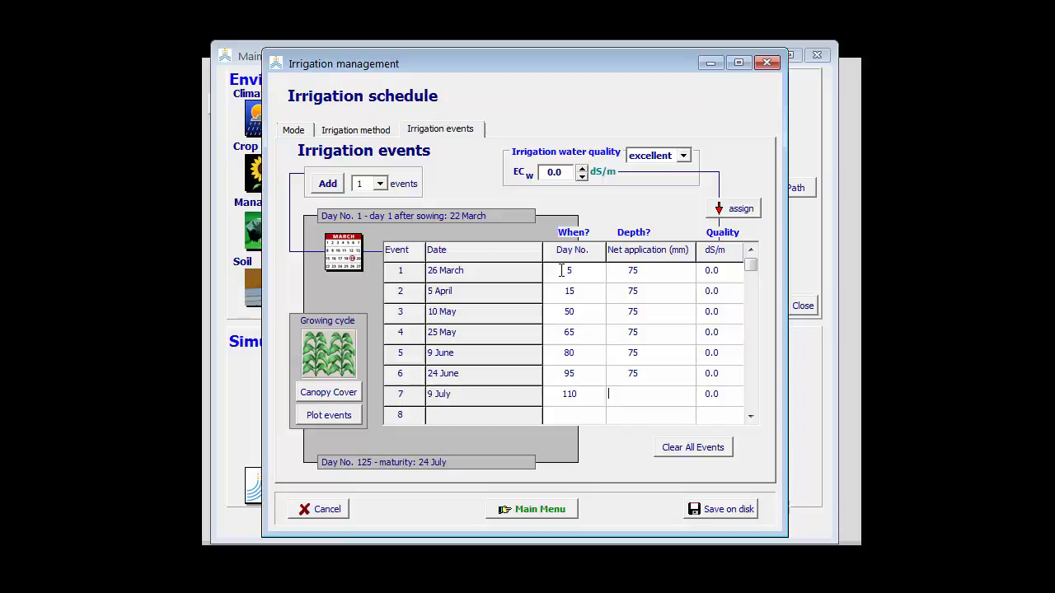
type("75")
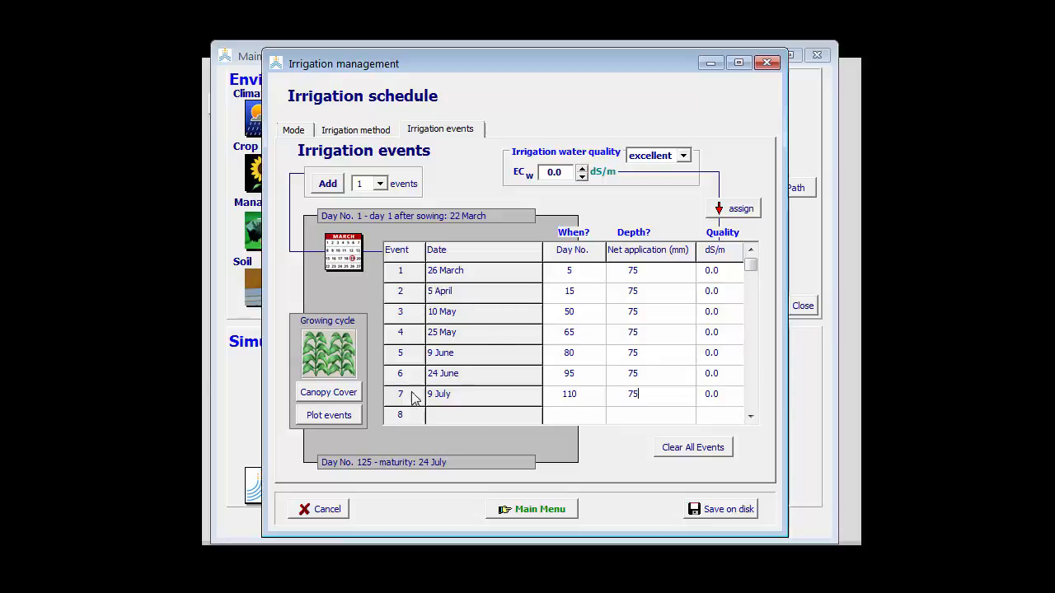
mouse_move(344, 426)
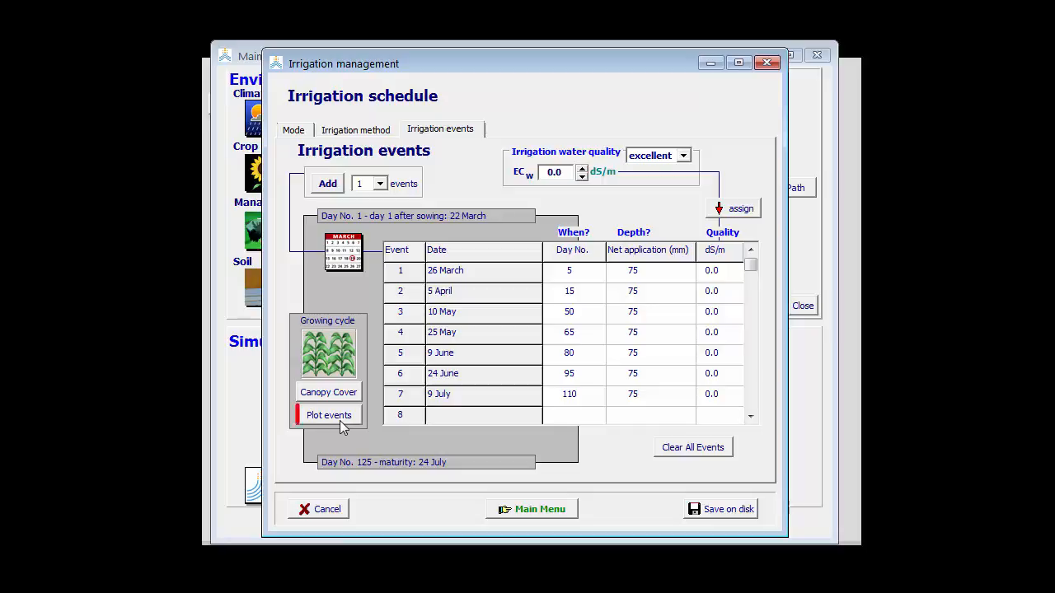
Plot the irrigation events, return to the Main menu, and open the simulation run.
left_click(328, 415)
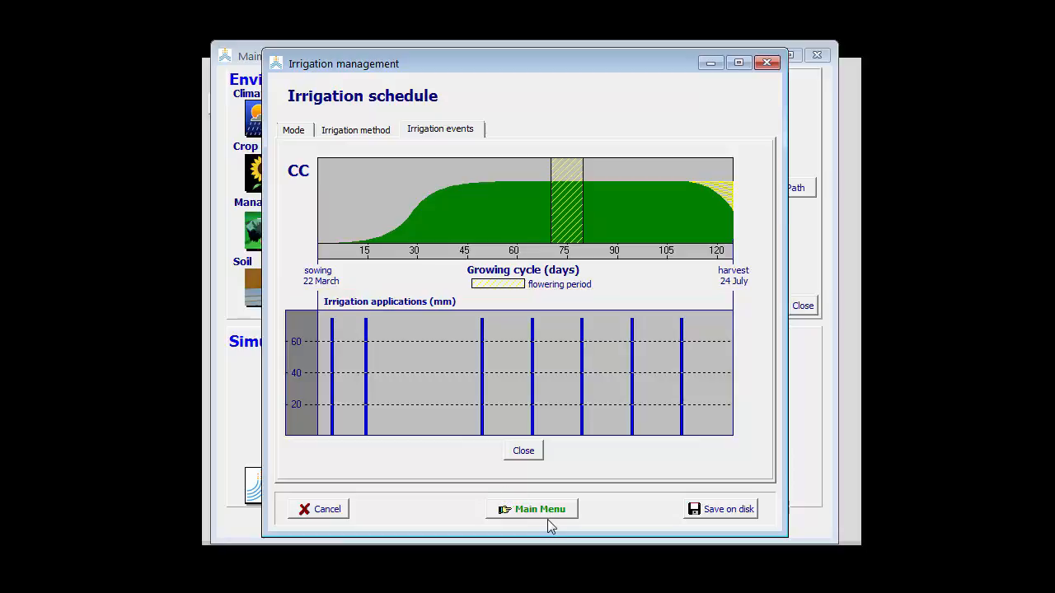
left_click(532, 508)
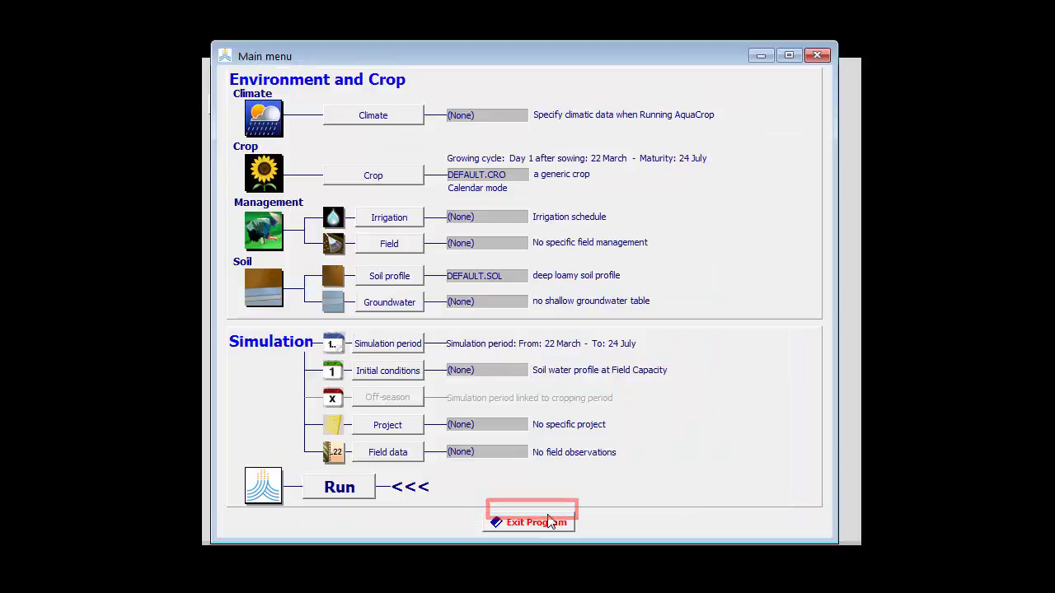
mouse_move(351, 494)
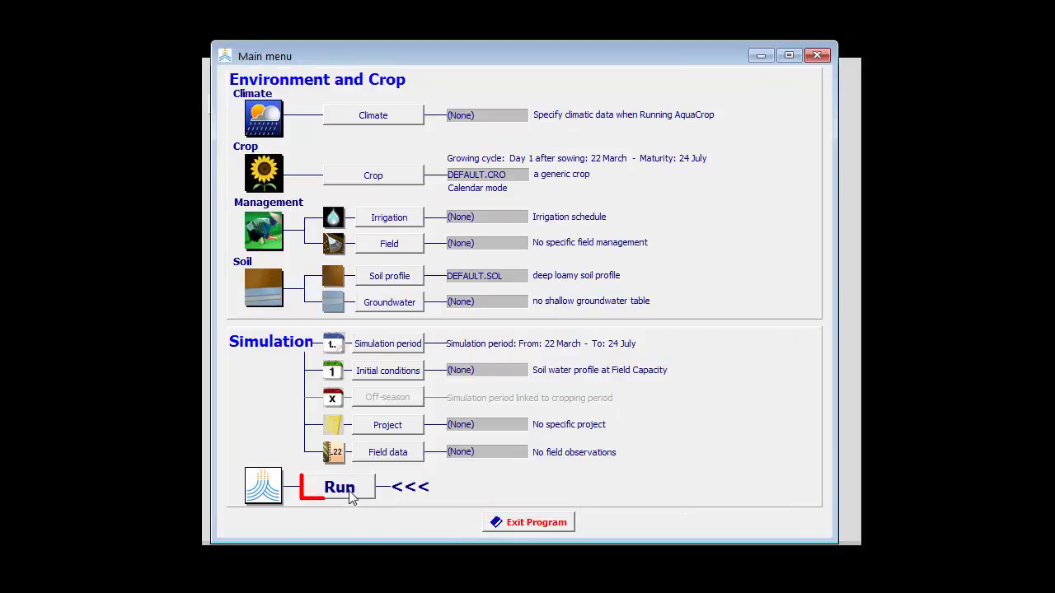
left_click(338, 486)
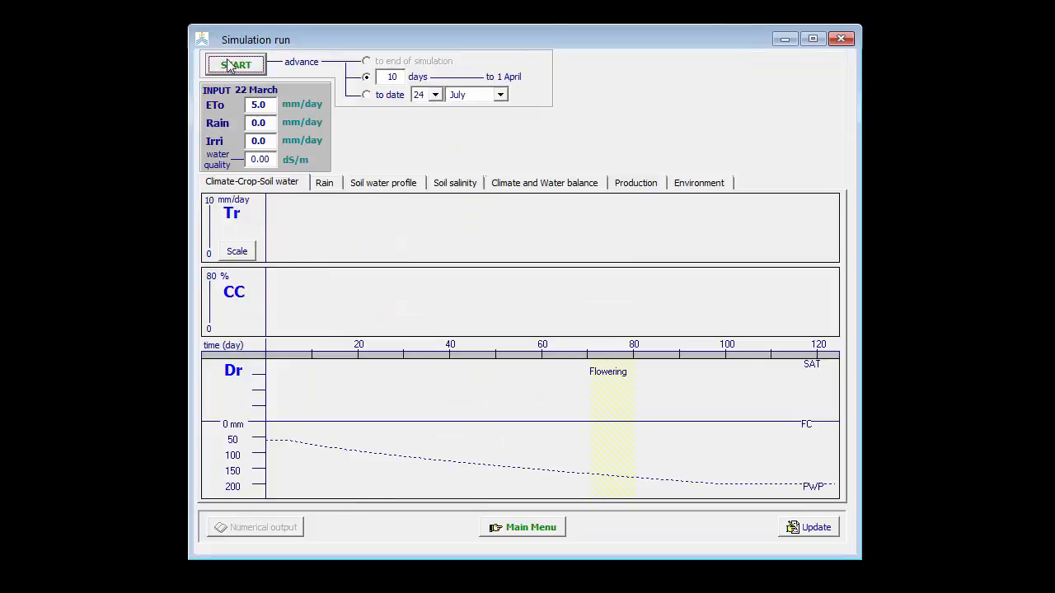
Run the simulation in 10-day steps to 24 July (7.503 t/ha yield), then show the water balance.
left_click(234, 64)
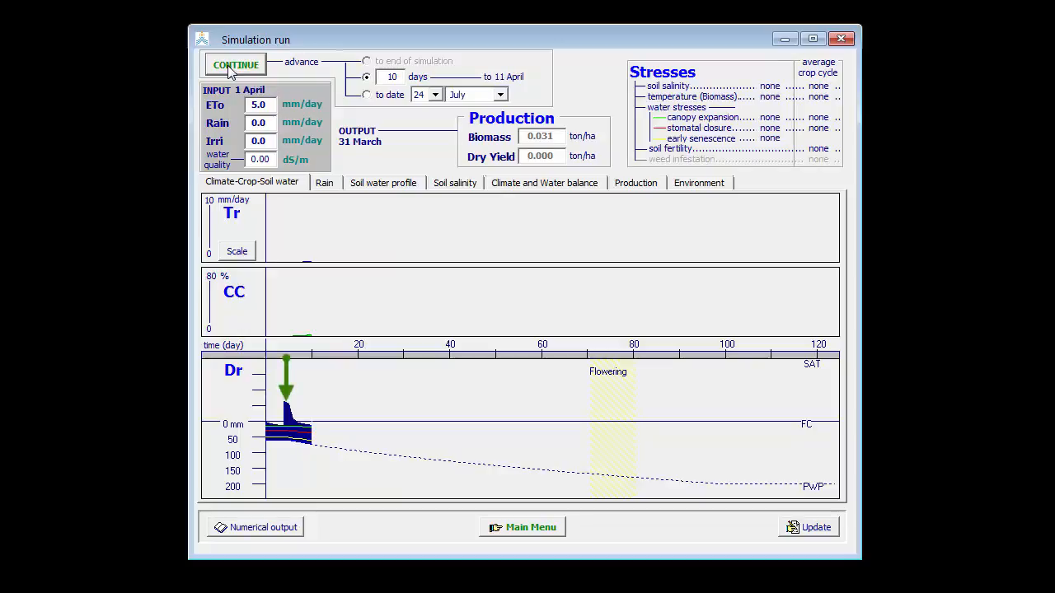
left_click(236, 65)
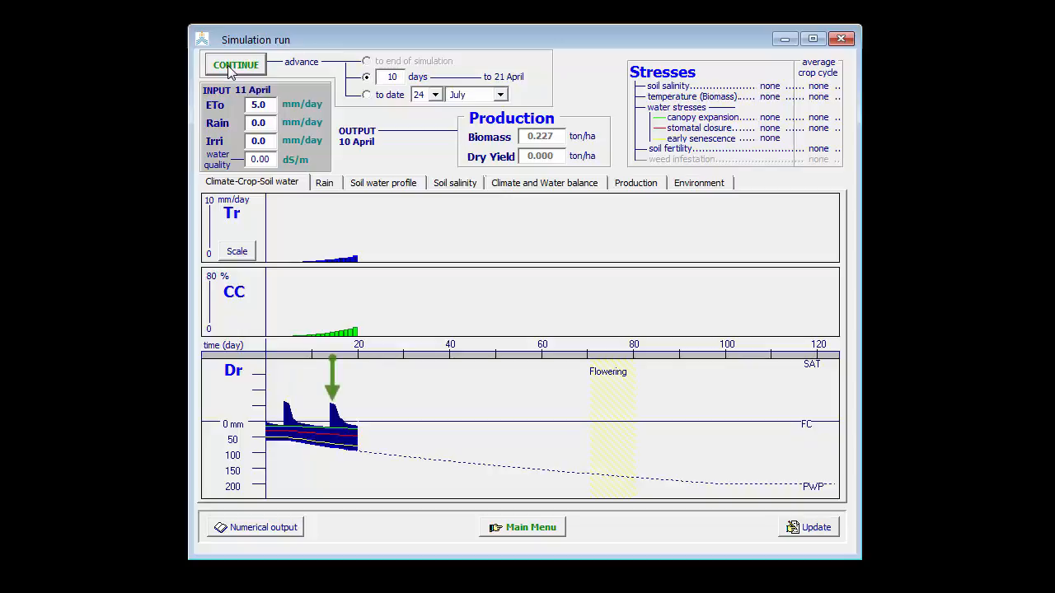
left_click(236, 65)
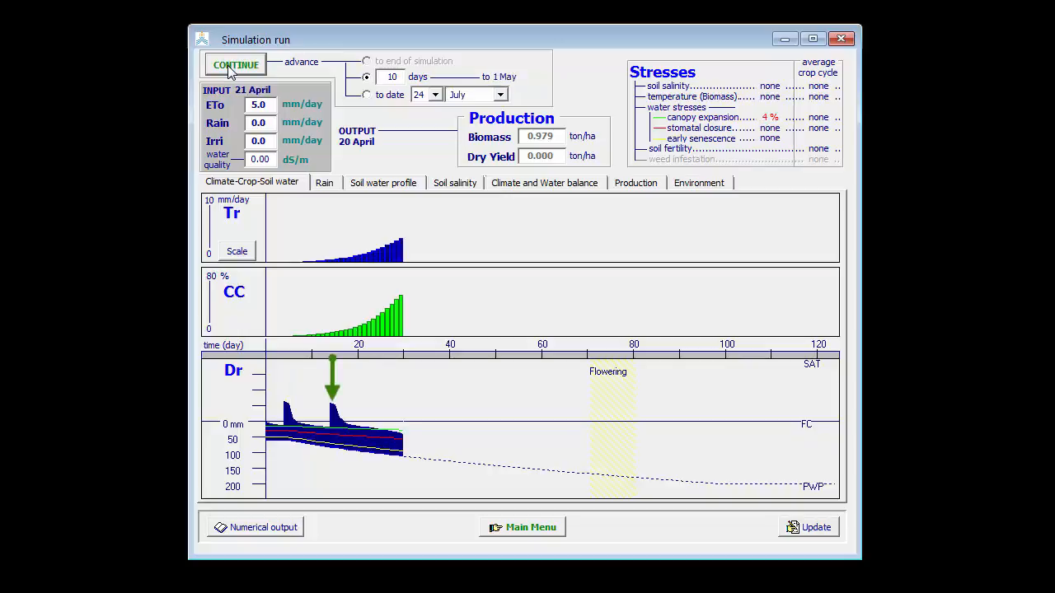
left_click(235, 64)
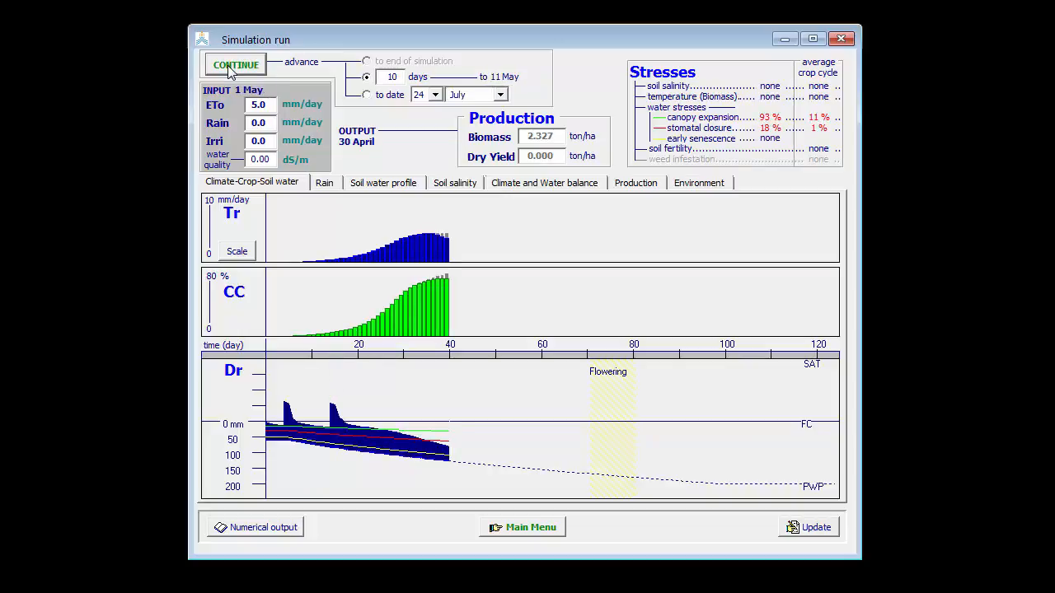
left_click(235, 64)
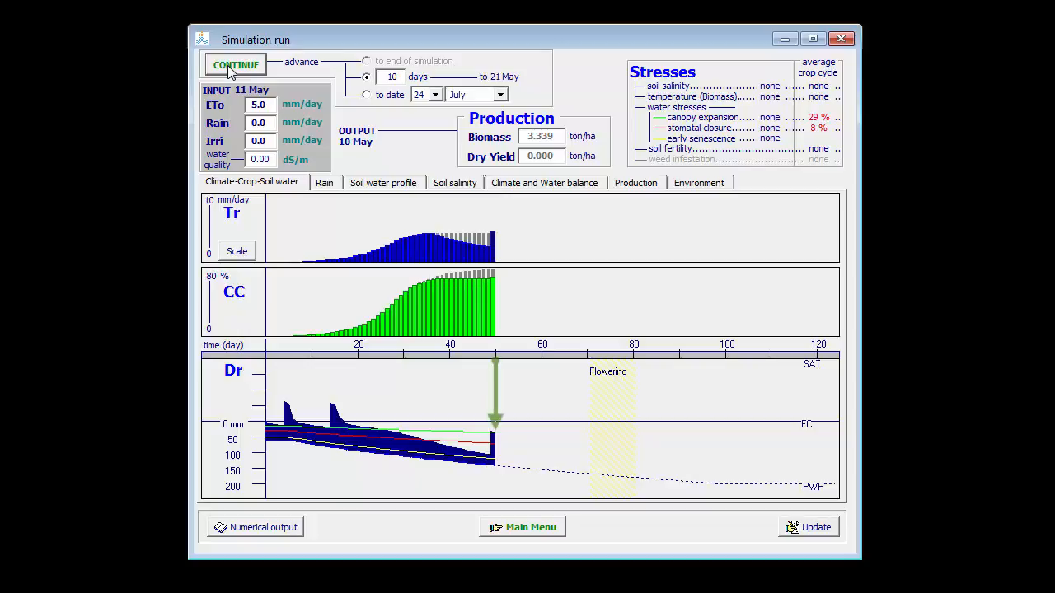
left_click(235, 64)
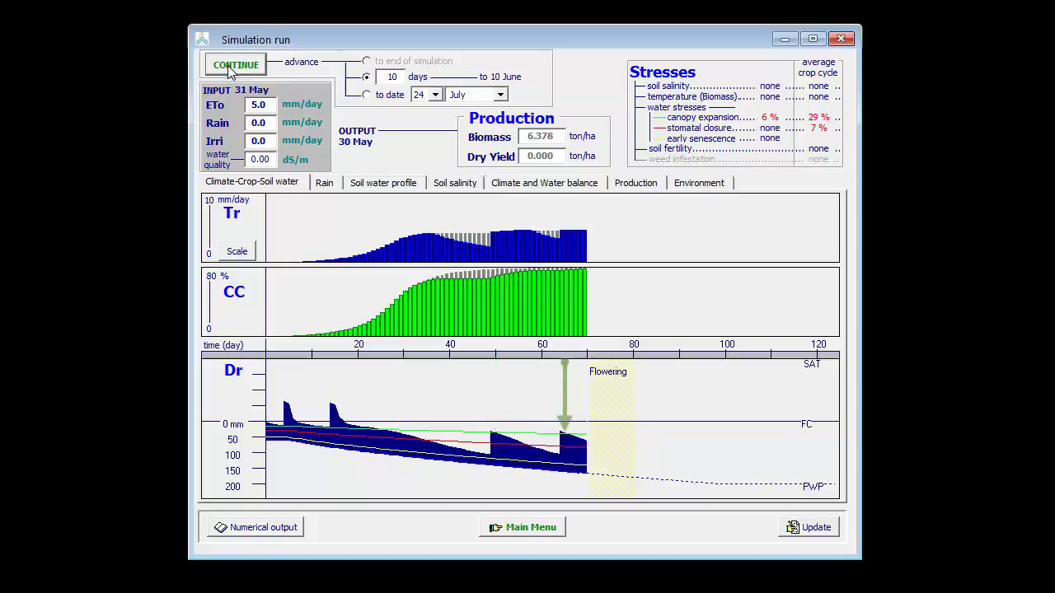
left_click(235, 65)
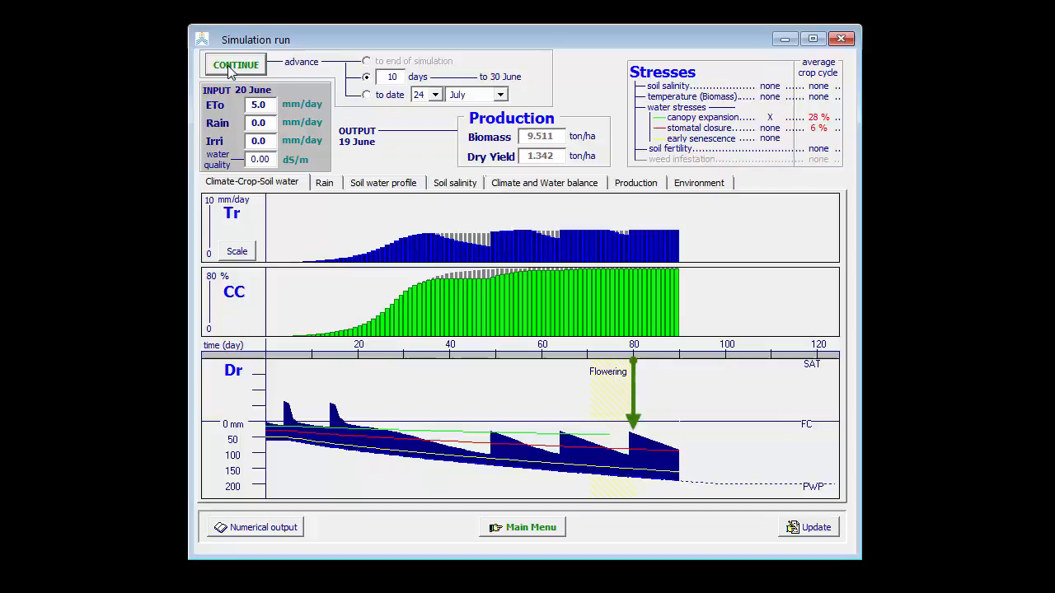
left_click(235, 64)
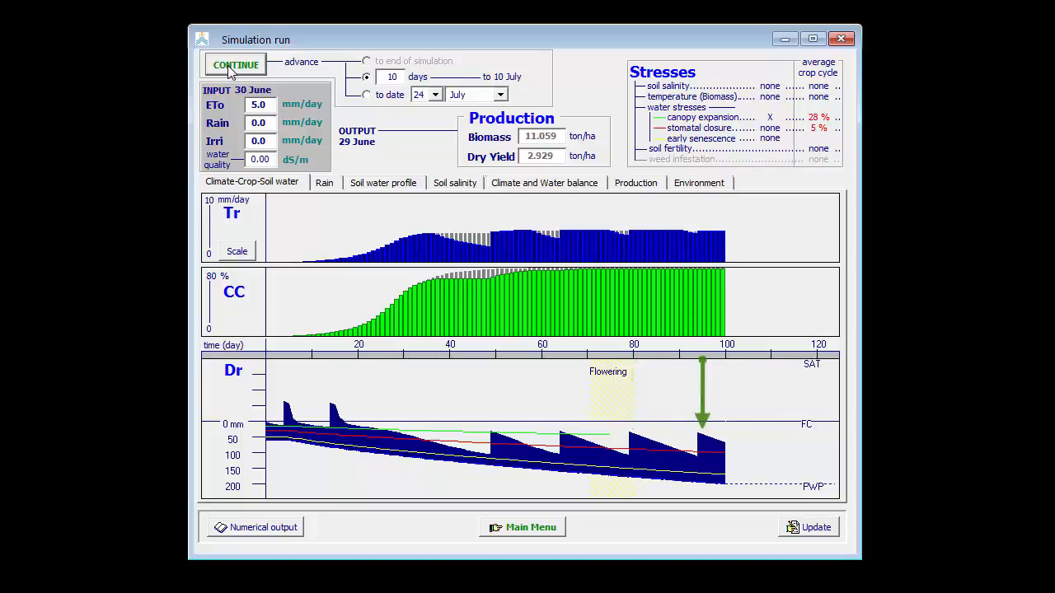
left_click(235, 65)
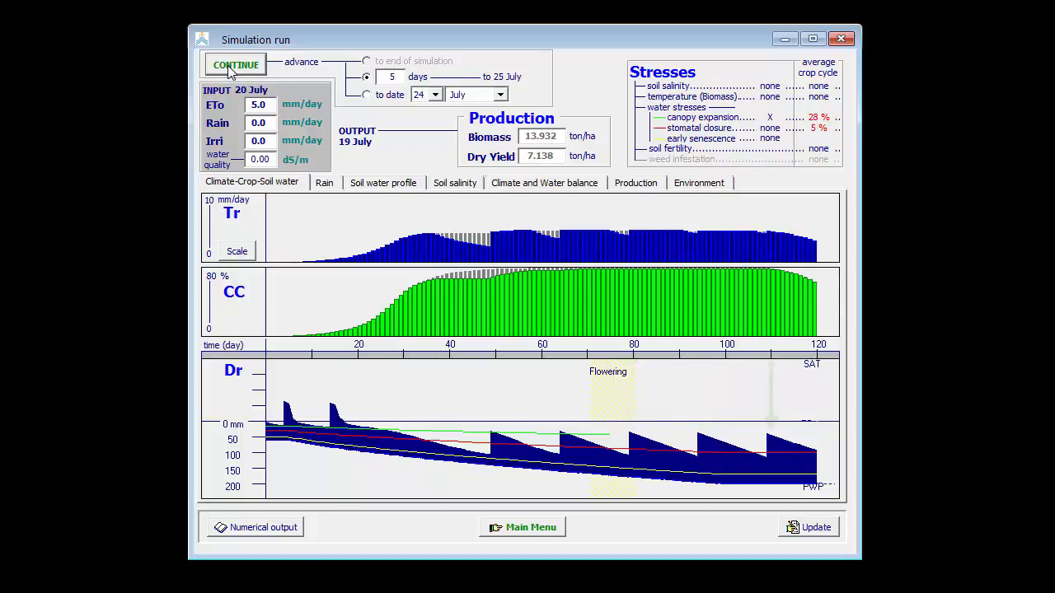
left_click(235, 64)
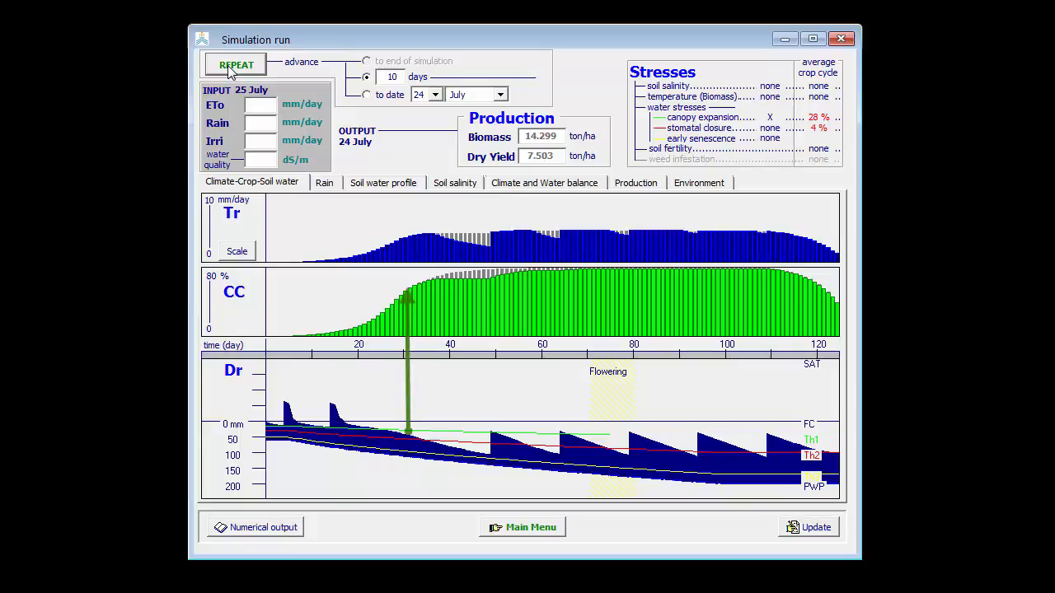
left_click(236, 65)
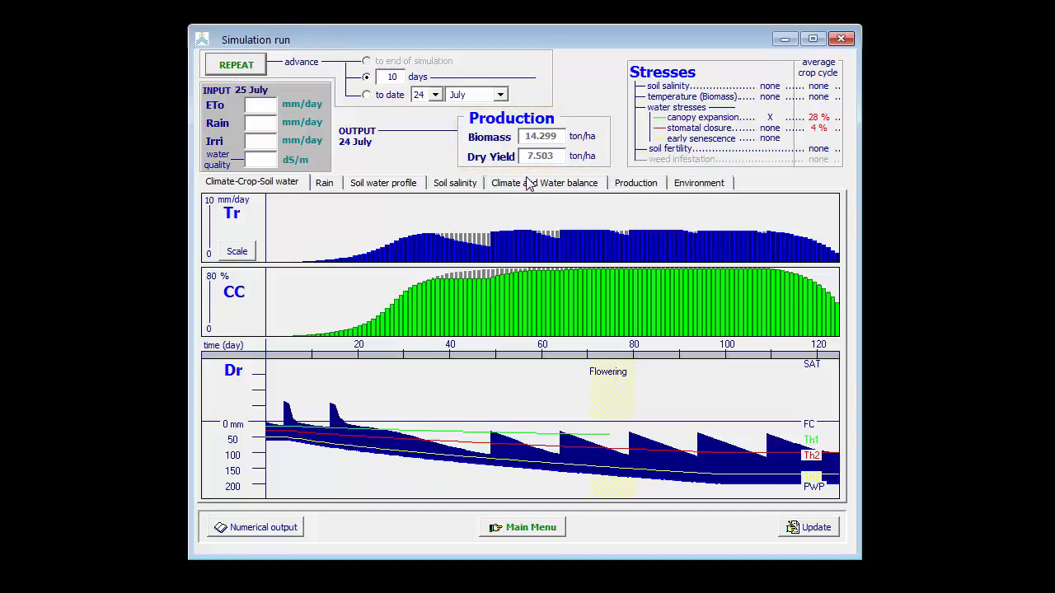
left_click(544, 182)
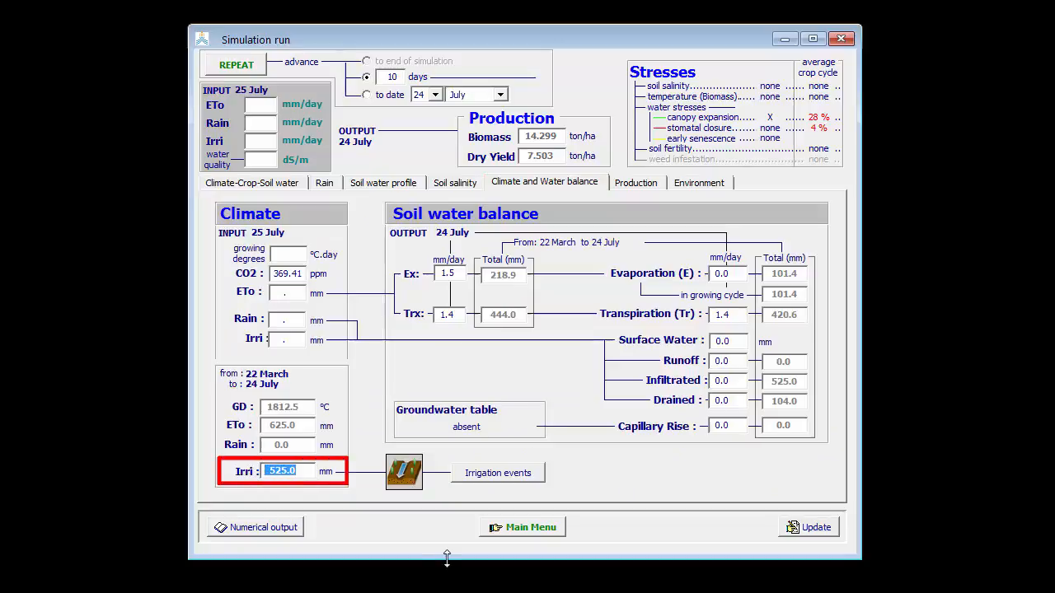
mouse_move(451, 552)
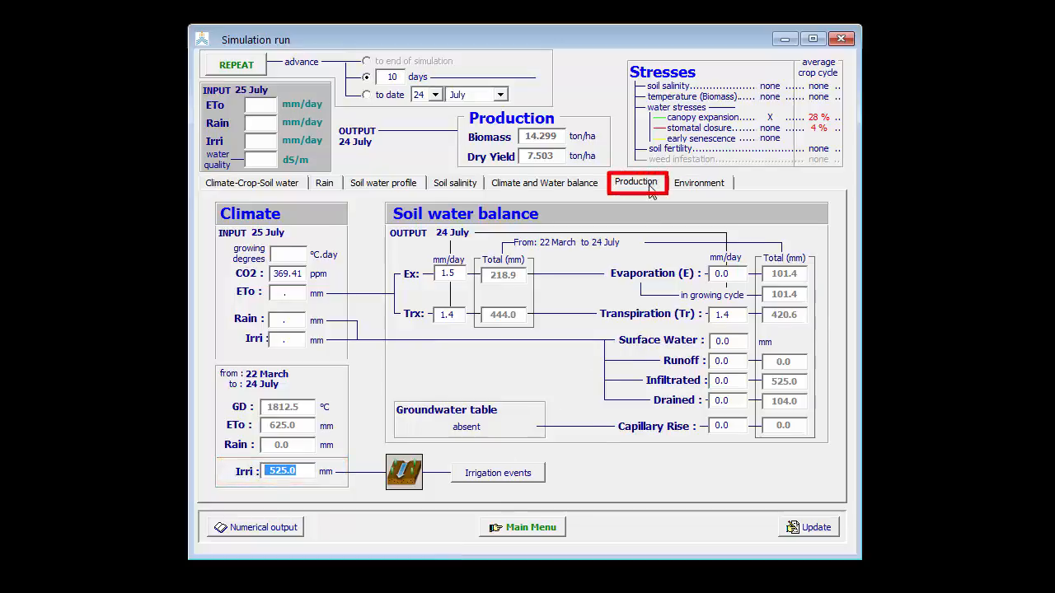
Check the 525 mm irrigation total and move to the production results.
left_click(636, 182)
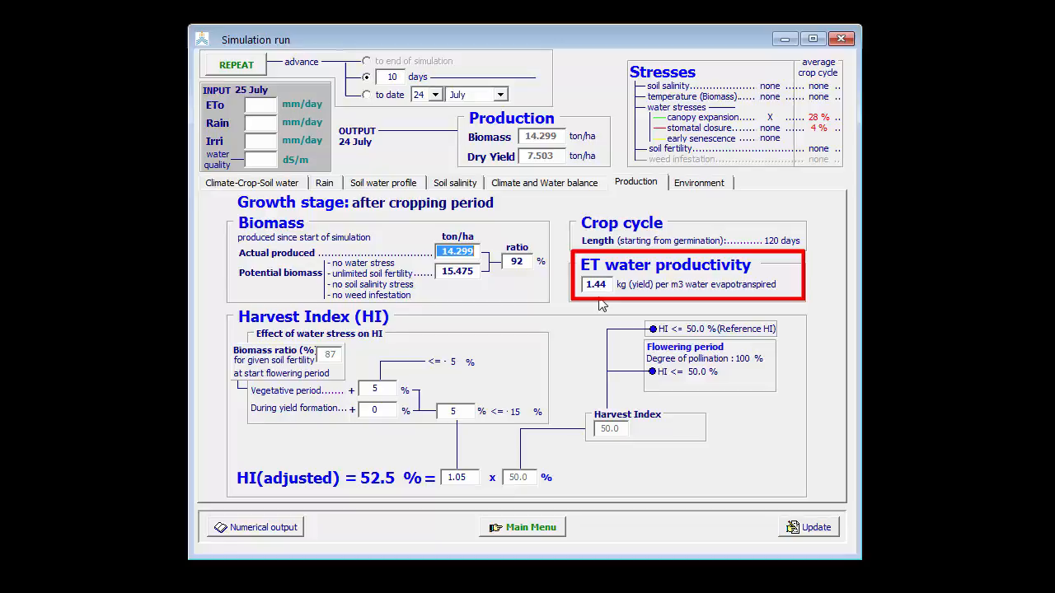
Note the 1.44 kg/m³ ET water productivity and return to the crop-soil water graphs.
left_click(251, 182)
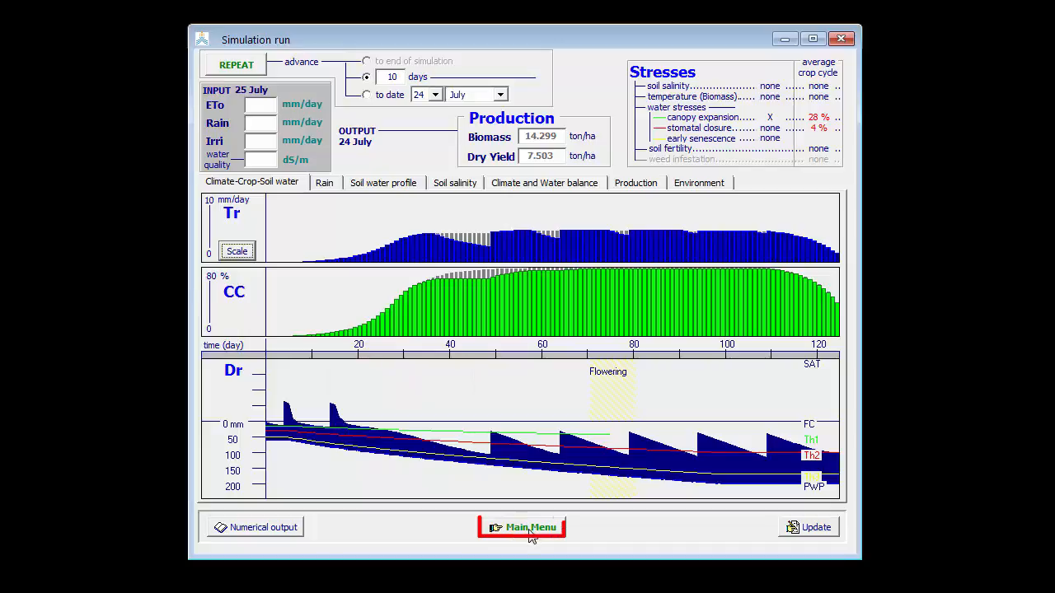
Exit the simulation run without saving and reopen the irrigation events table.
left_click(521, 527)
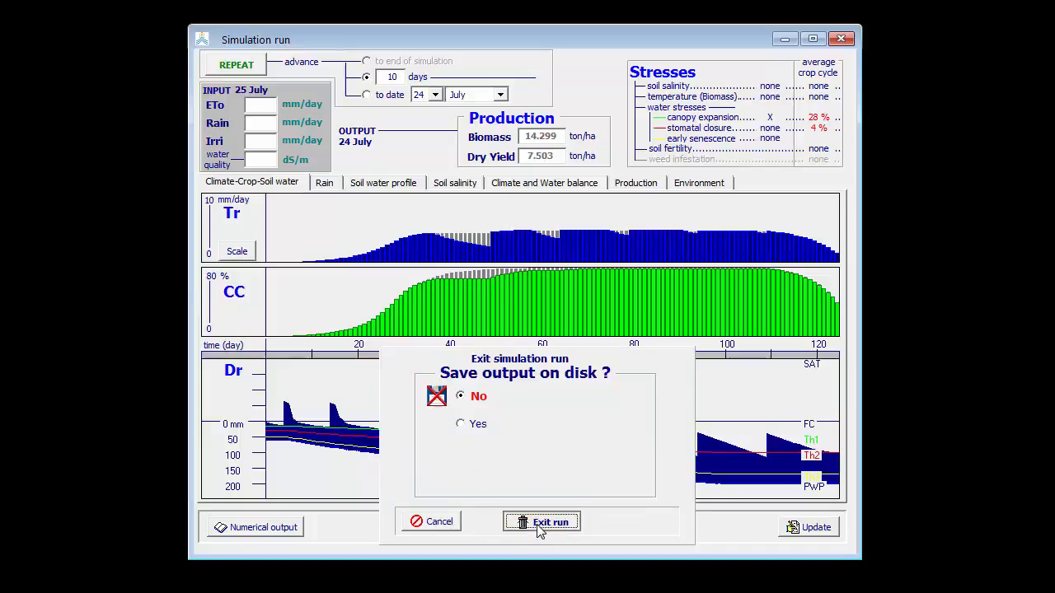
left_click(541, 522)
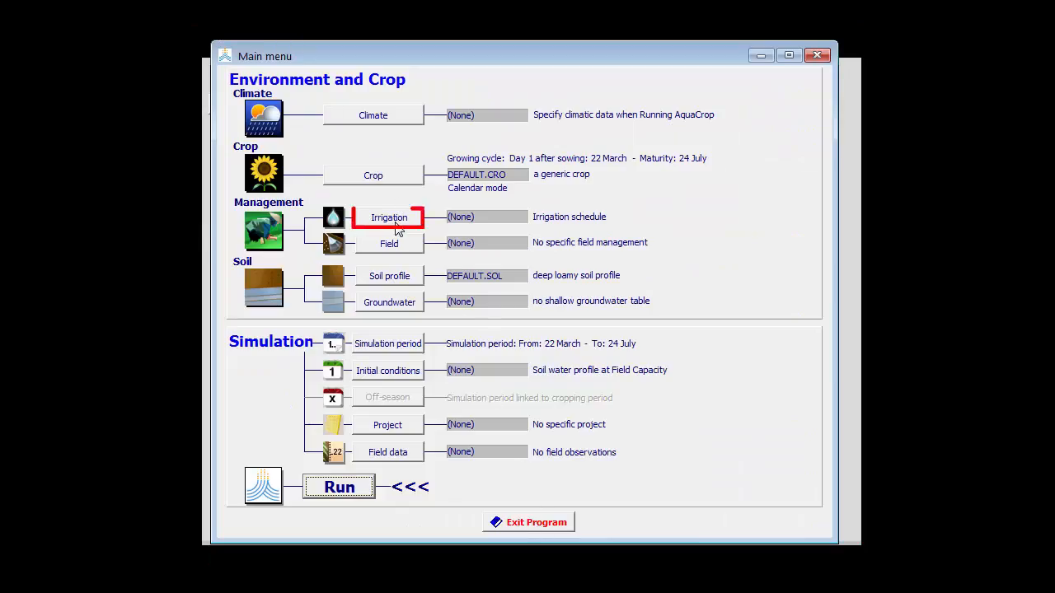
left_click(389, 216)
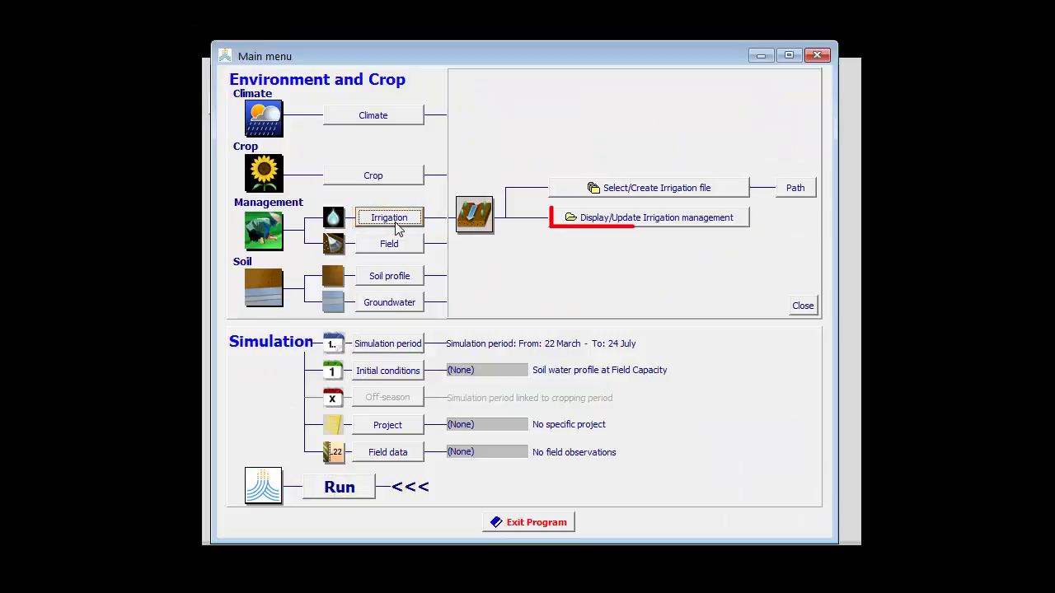
left_click(649, 217)
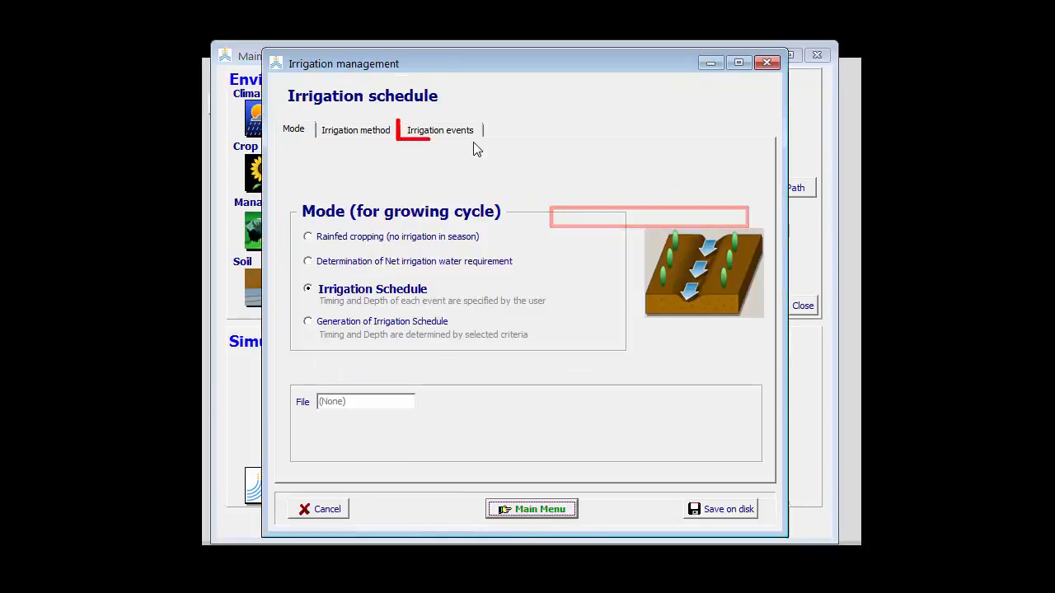
left_click(440, 129)
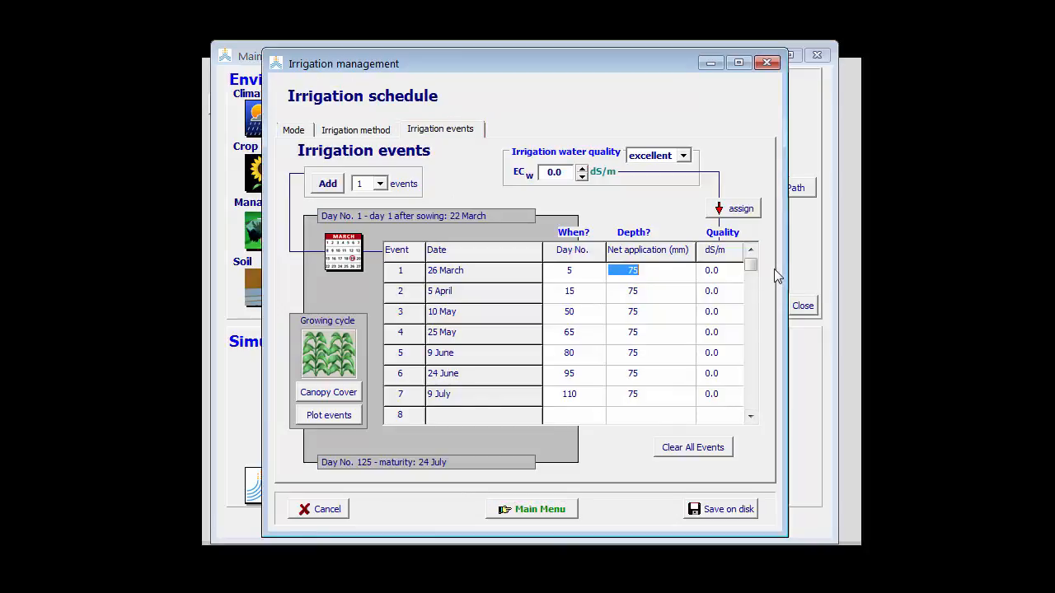
Set the 5 April event to 50 mm and add a 50 mm event on day 30.
type("50")
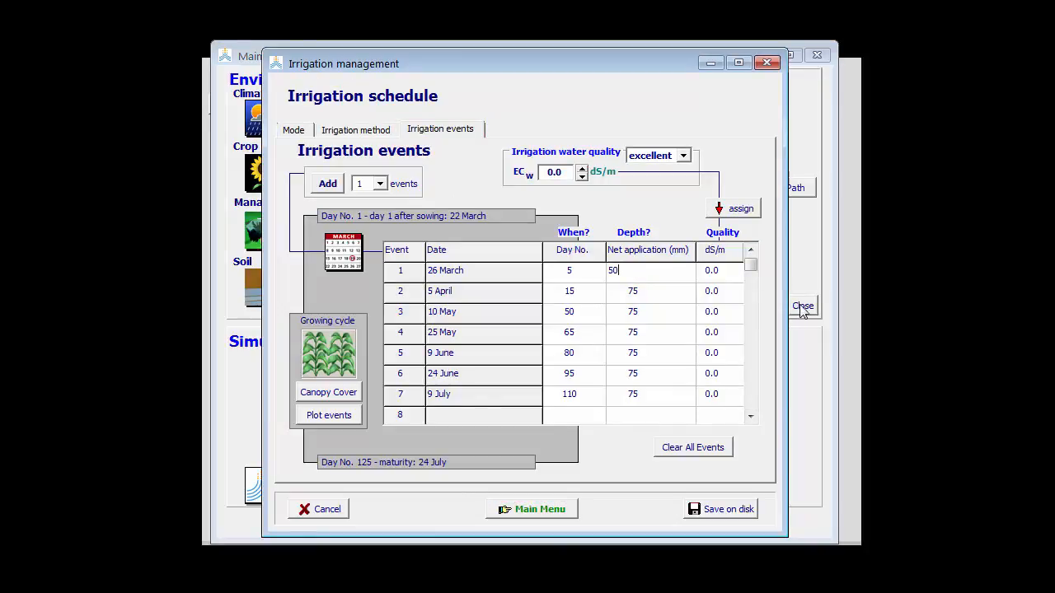
left_click(632, 291)
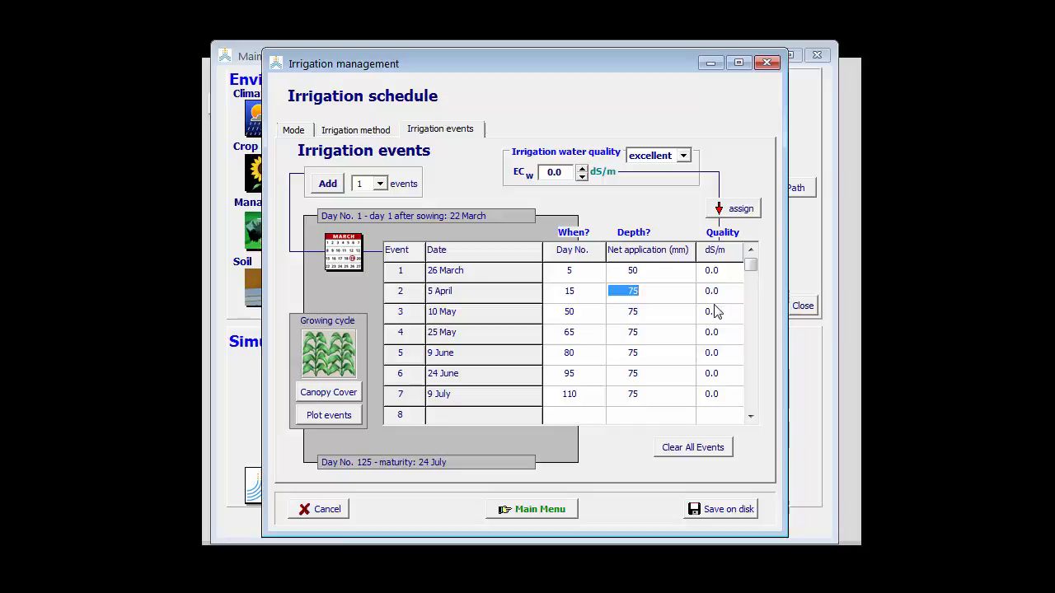
type("50")
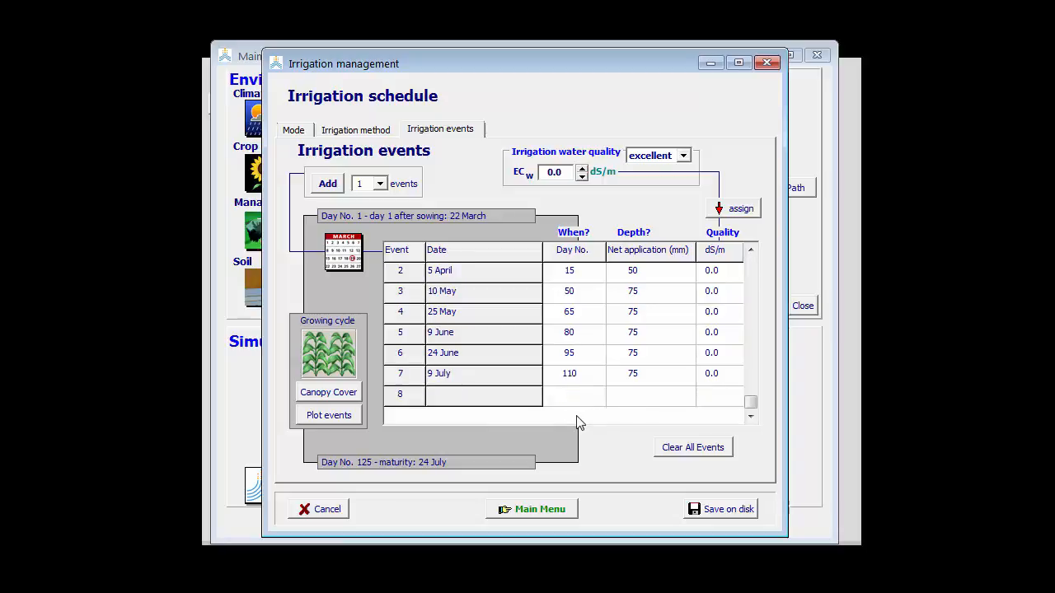
type("30")
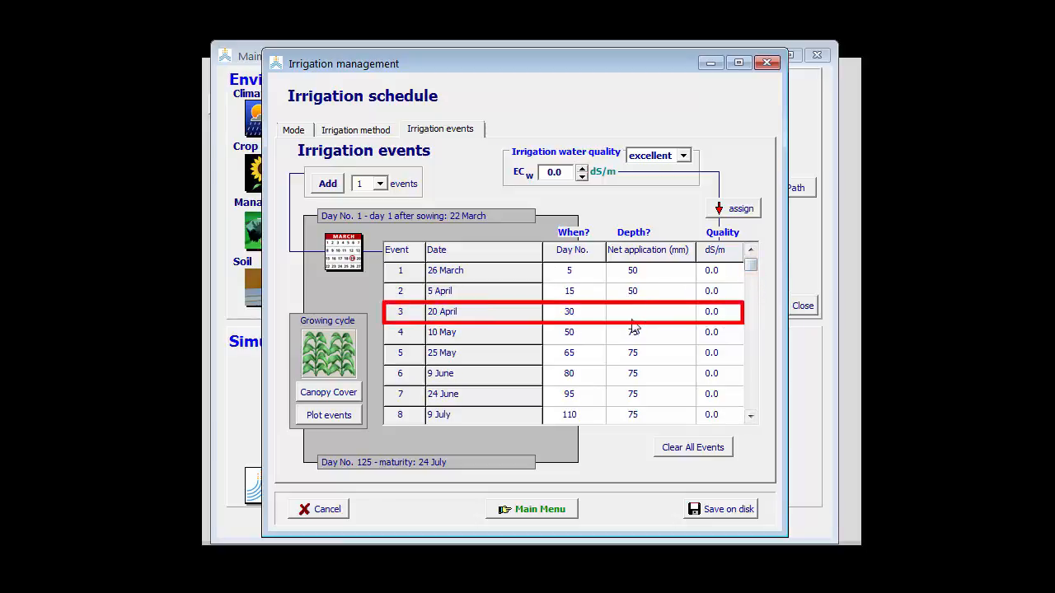
type("50")
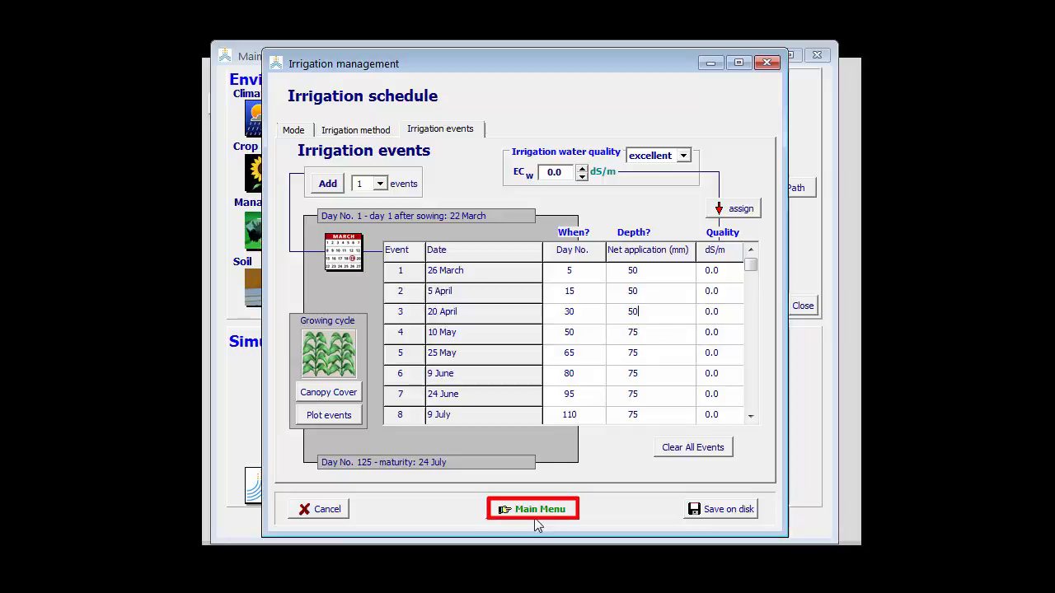
Rerun the revised schedule to 24 July (7.709 t/ha yield) and show the water balance.
left_click(532, 508)
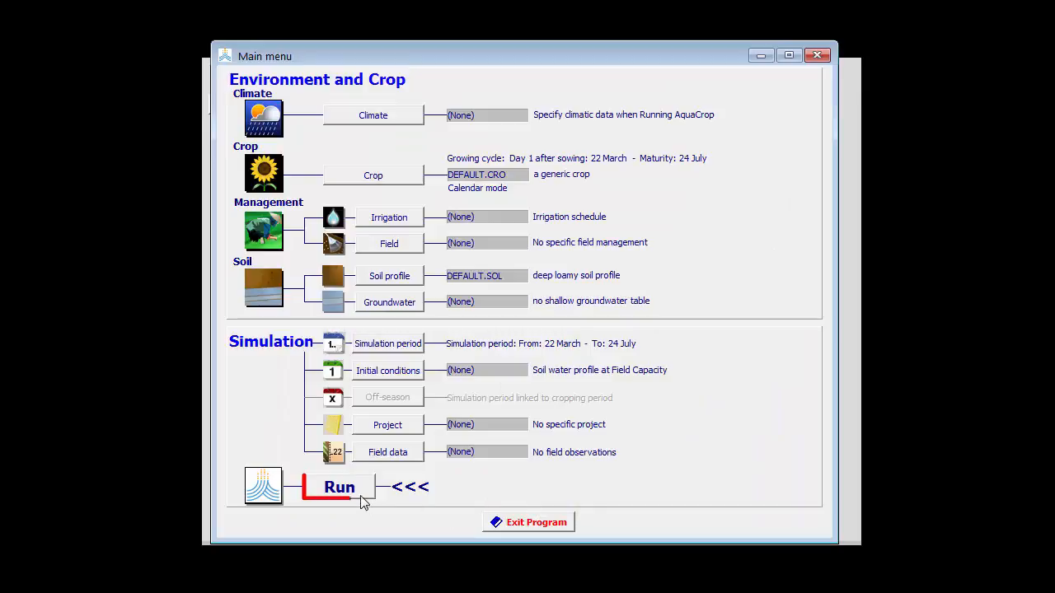
left_click(339, 486)
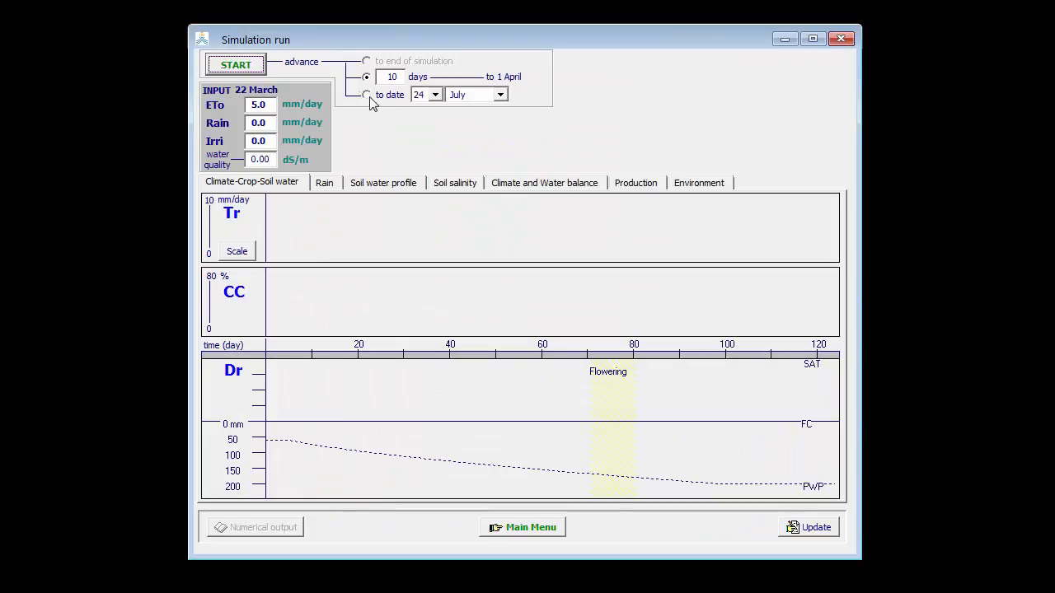
left_click(235, 64)
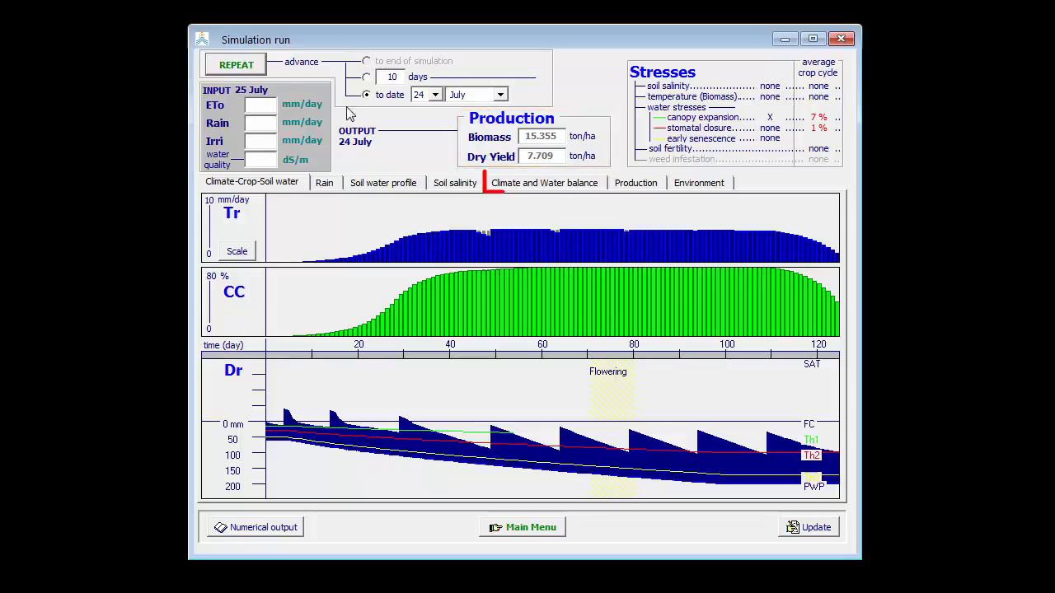
left_click(543, 182)
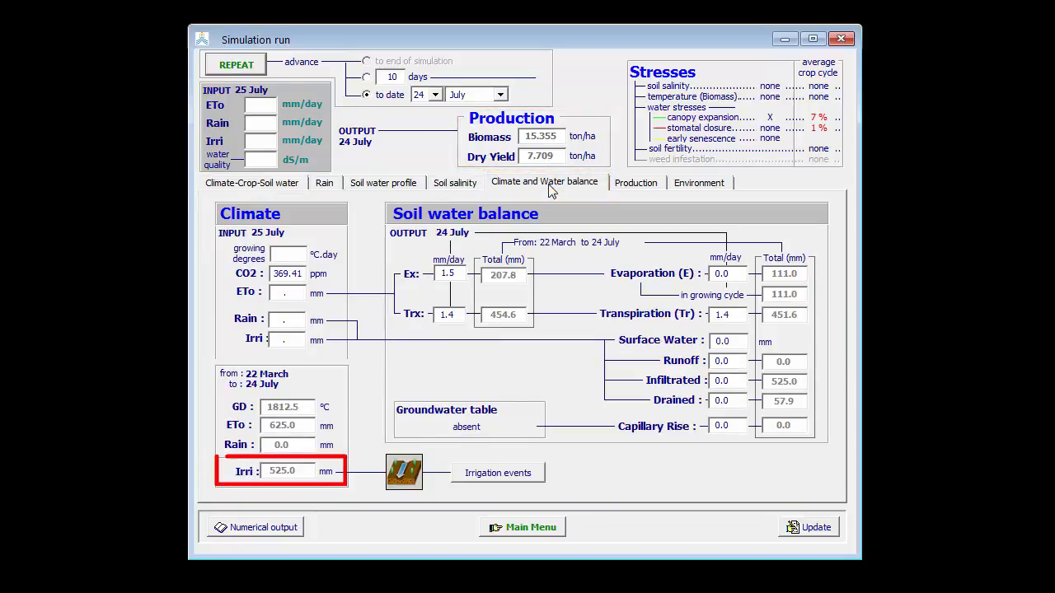
Highlight the 525 mm irrigation total and view production results (1.37 kg/m³ WP).
triple_click(282, 470)
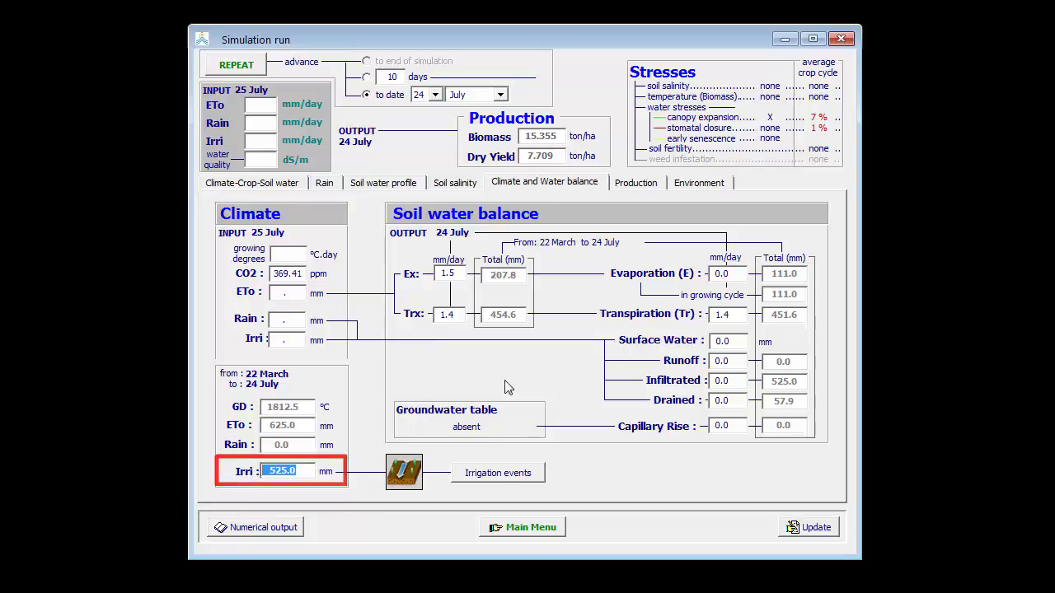
left_click(635, 182)
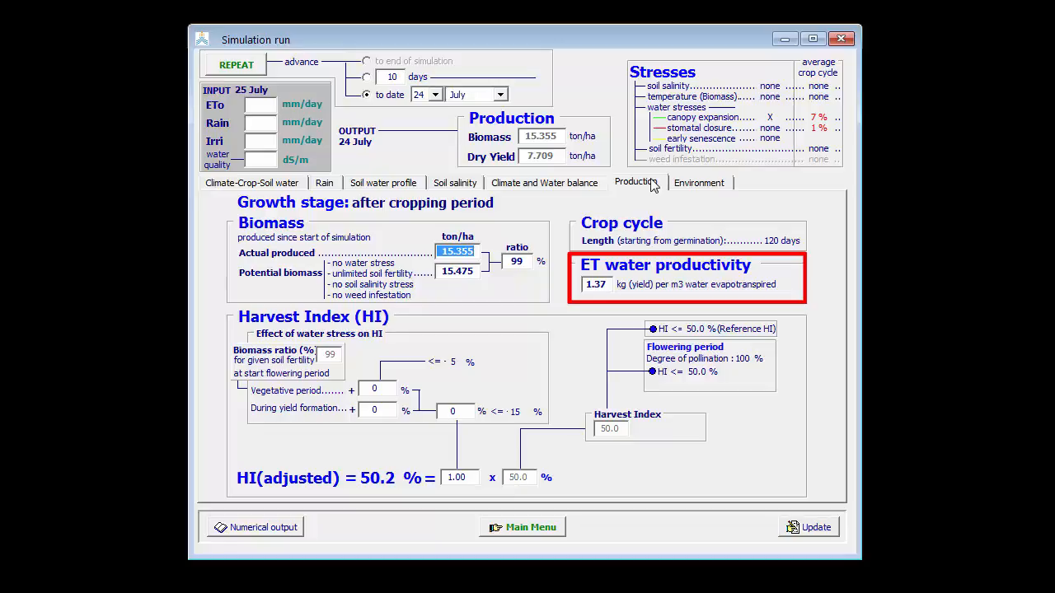
Switch back to the Climate-Crop-Soil water graphs for the revised schedule's season to 24 July.
left_click(251, 182)
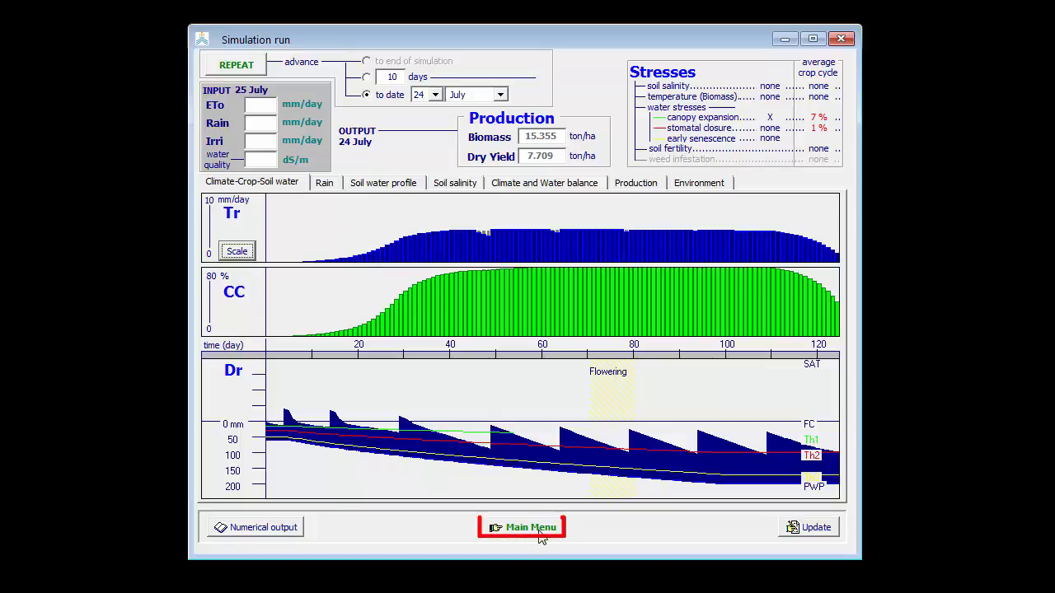
Exit the run without saving and delete the 20 April (day 30) irrigation event.
left_click(521, 527)
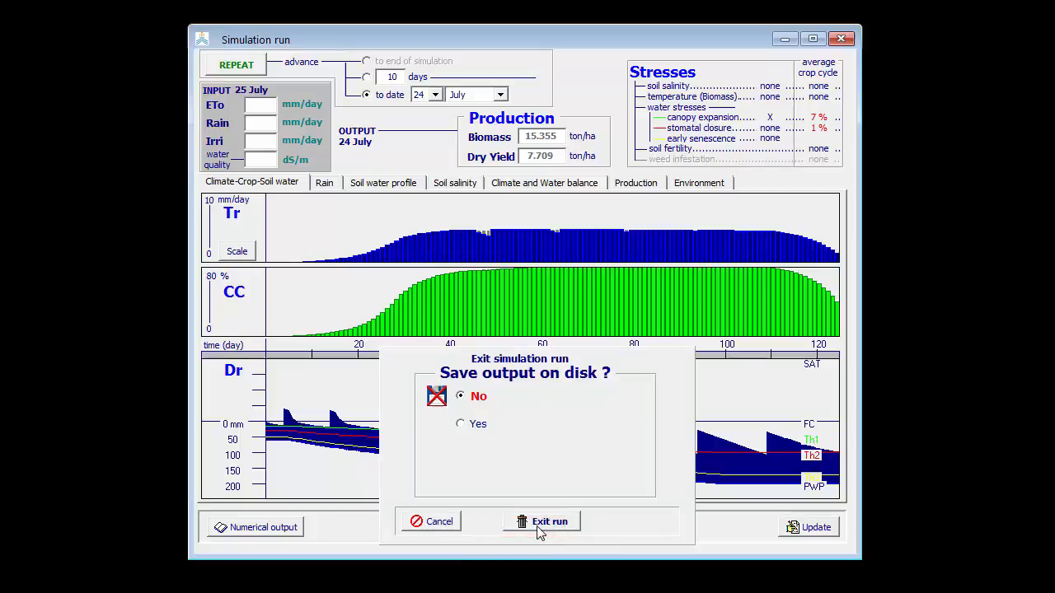
left_click(549, 522)
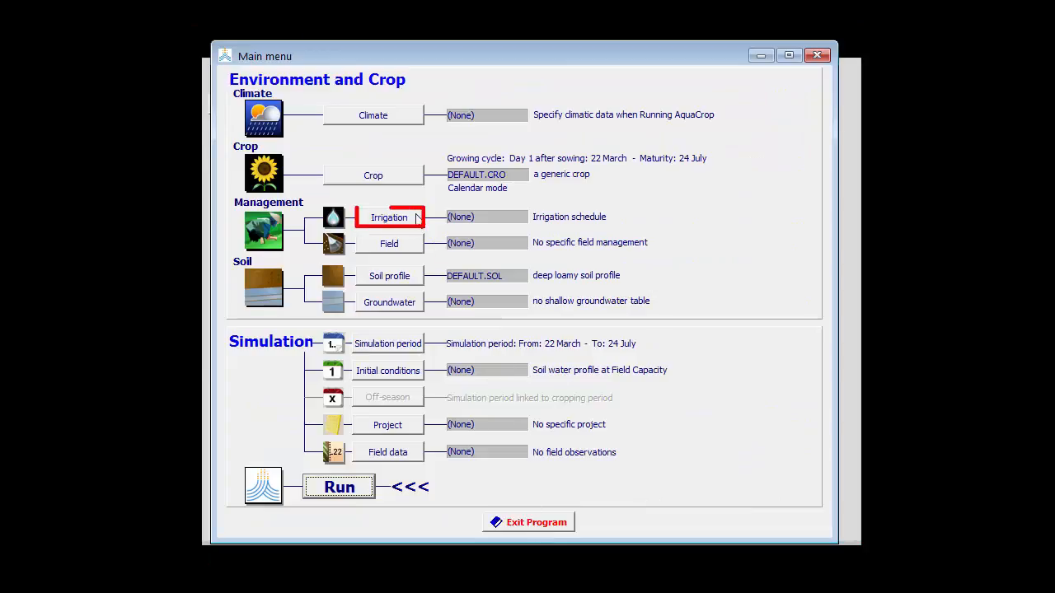
left_click(389, 216)
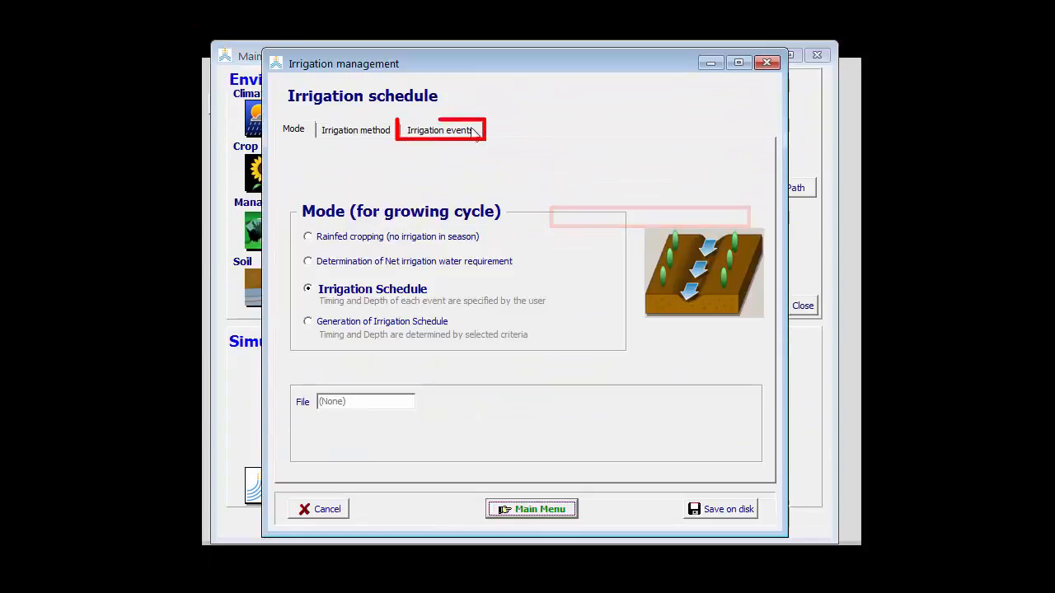
left_click(440, 130)
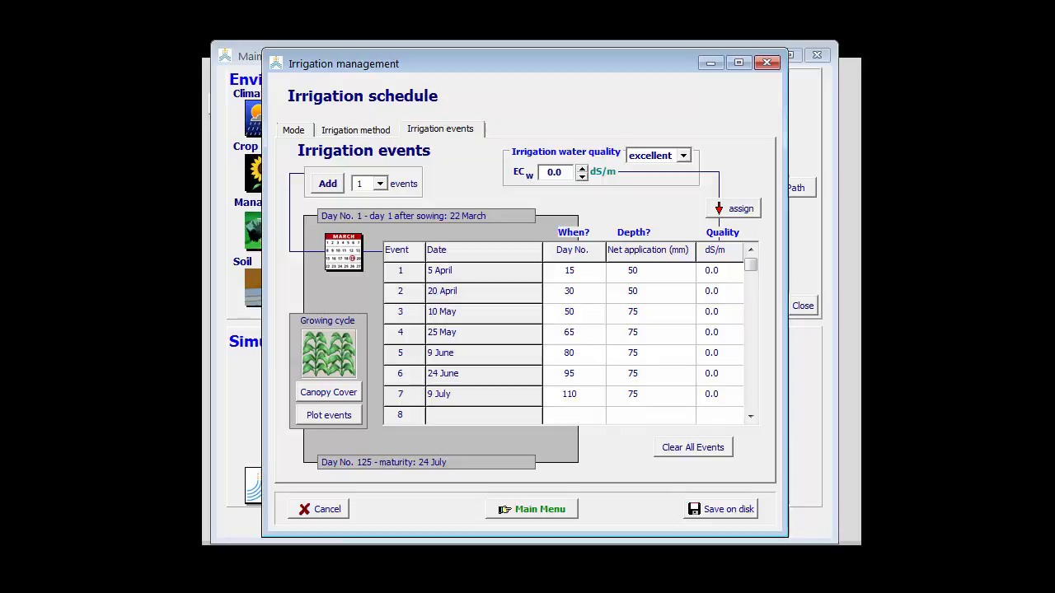
mouse_move(586, 303)
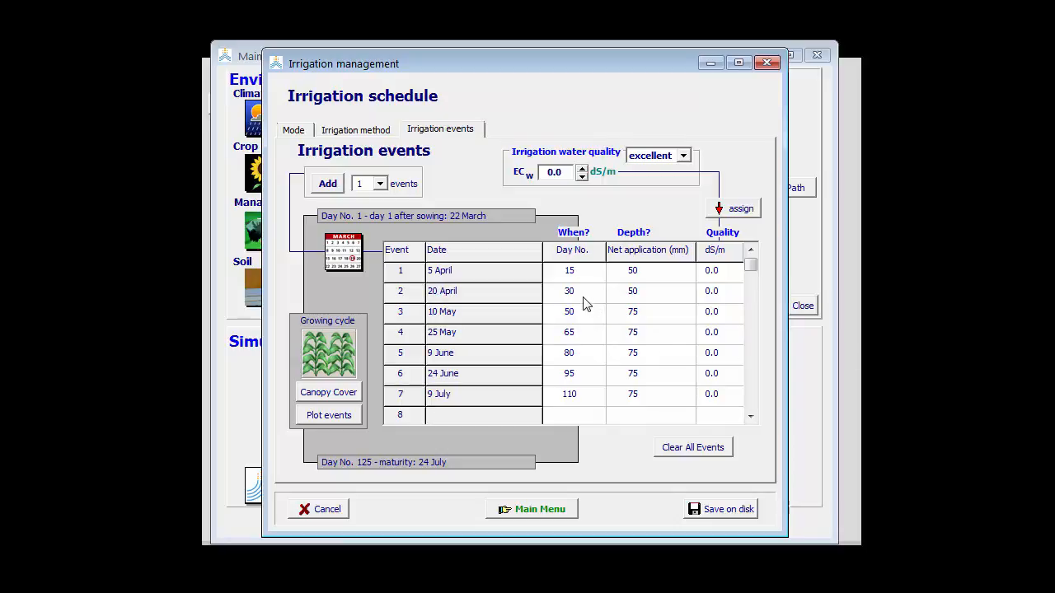
left_click(568, 291)
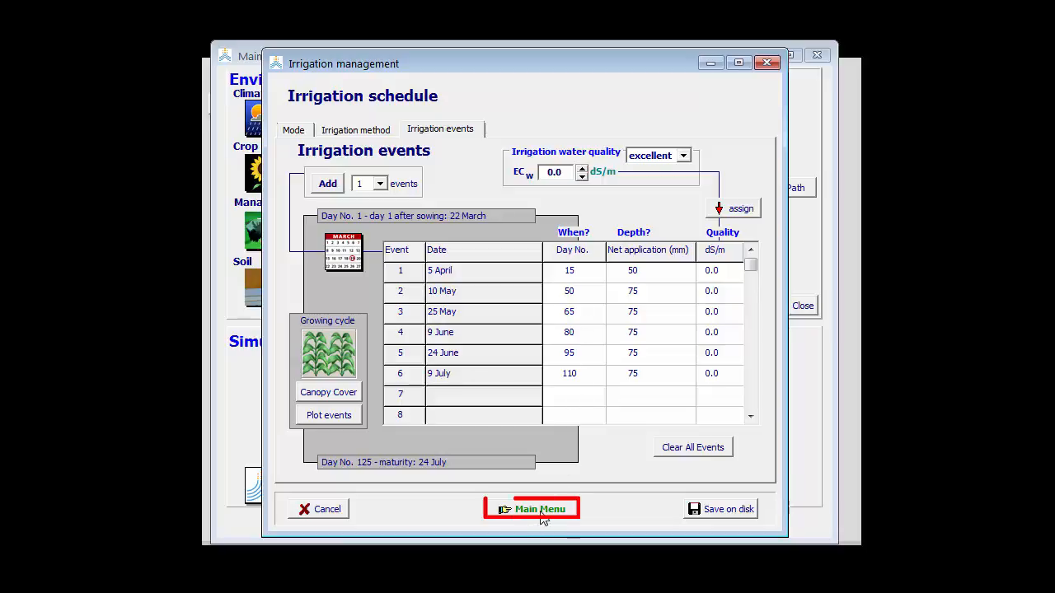
Run the six-event schedule: 425 mm irrigation, 7.493 t/ha yield, 14.285 t/ha biomass, ET productivity 1.48.
left_click(531, 508)
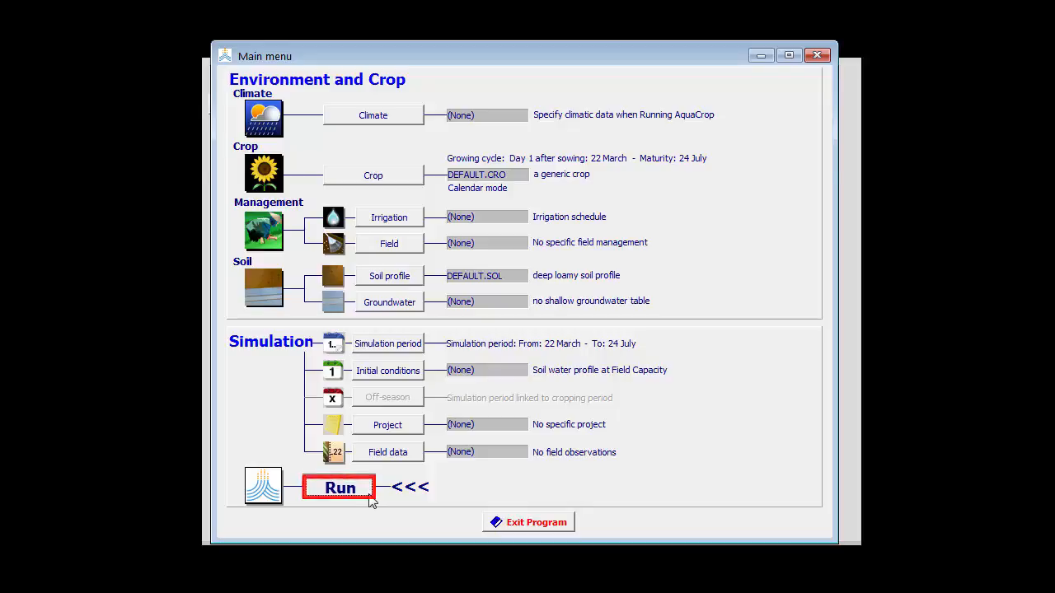
left_click(338, 488)
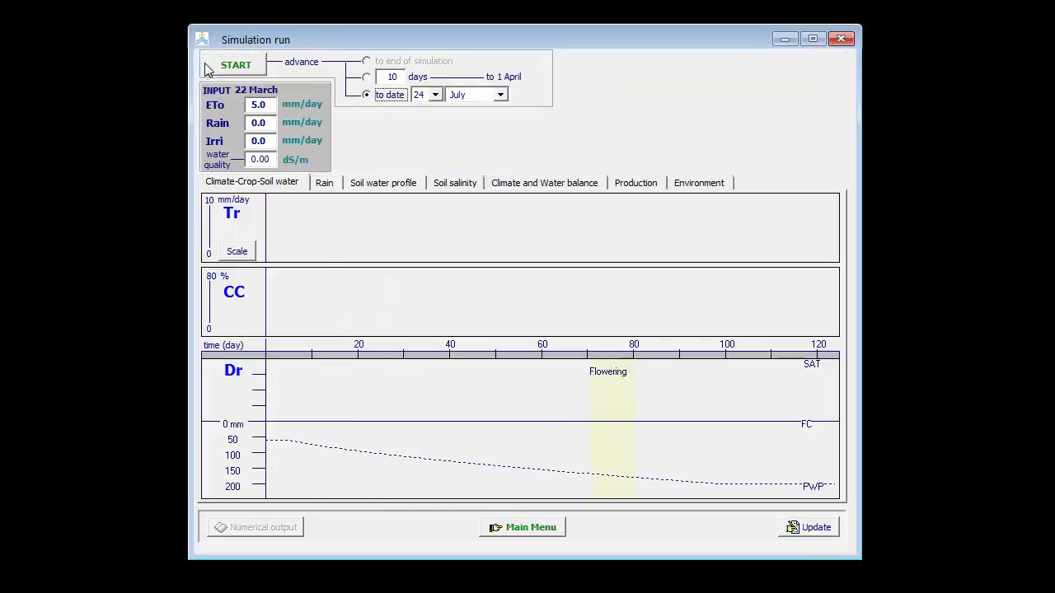
left_click(236, 64)
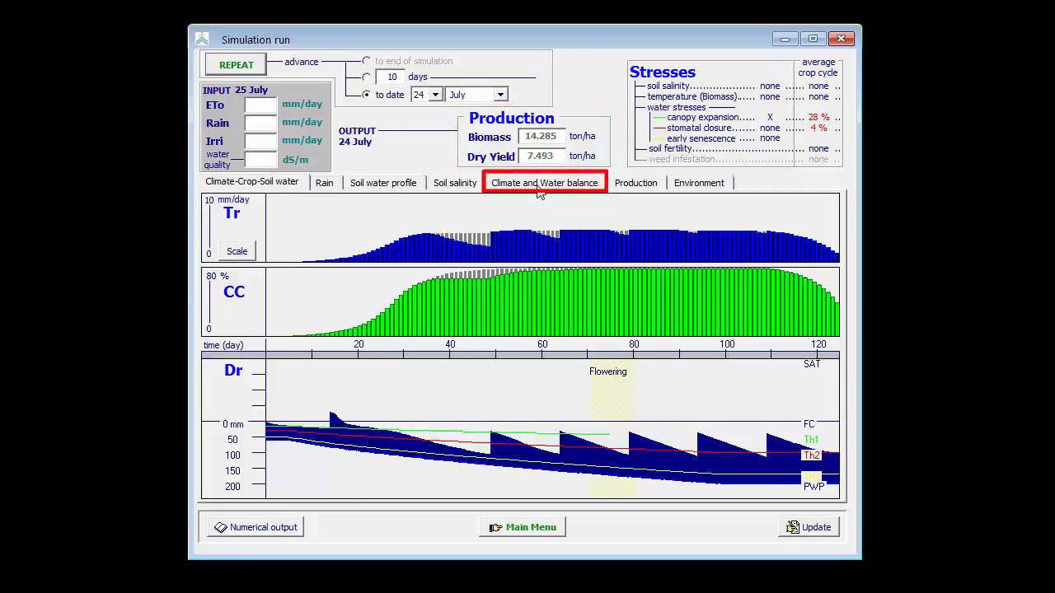
left_click(544, 182)
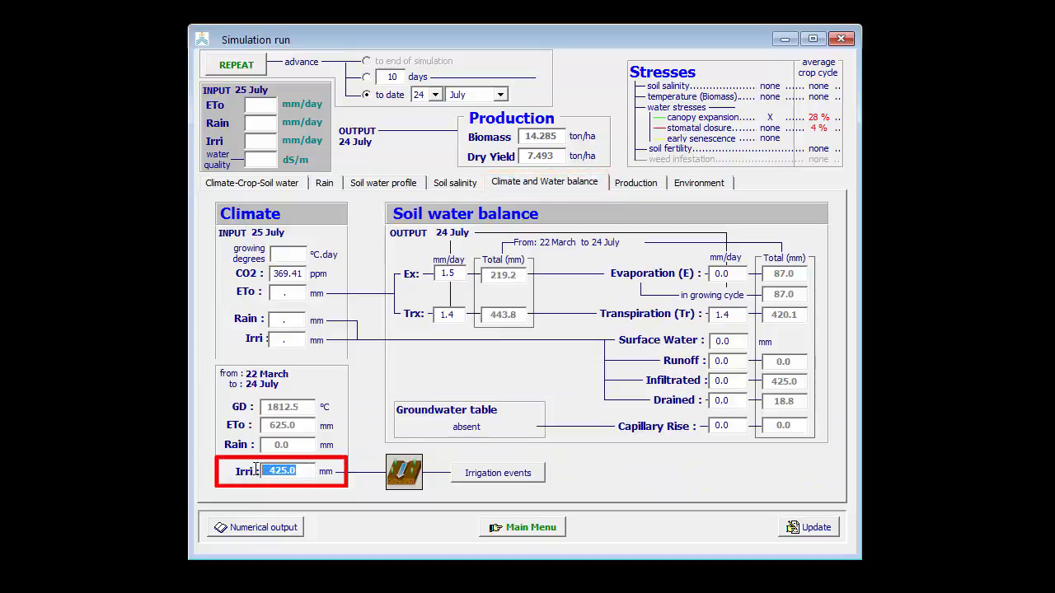
mouse_move(260, 472)
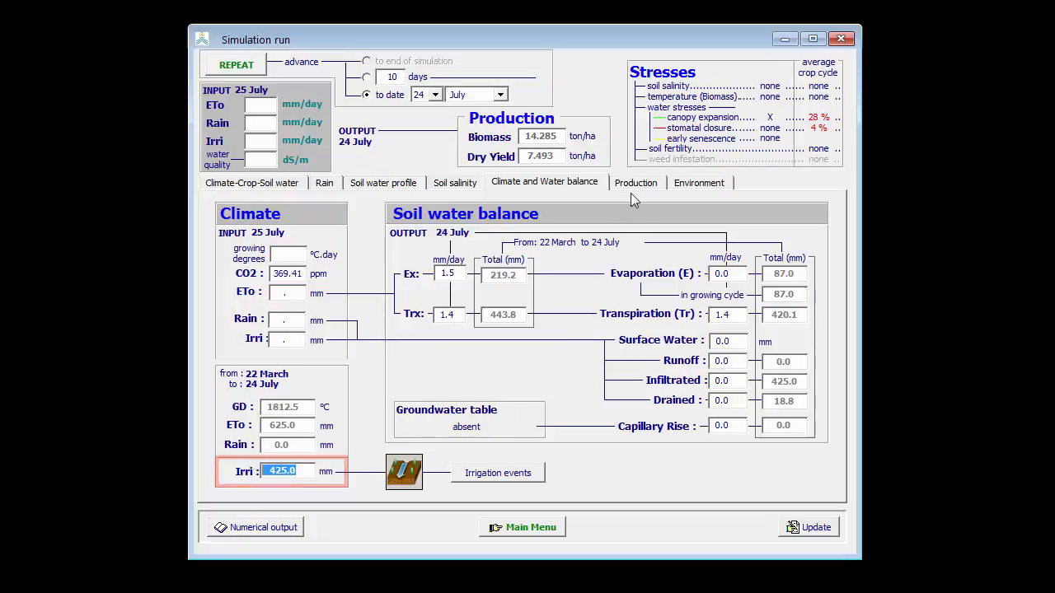
left_click(636, 182)
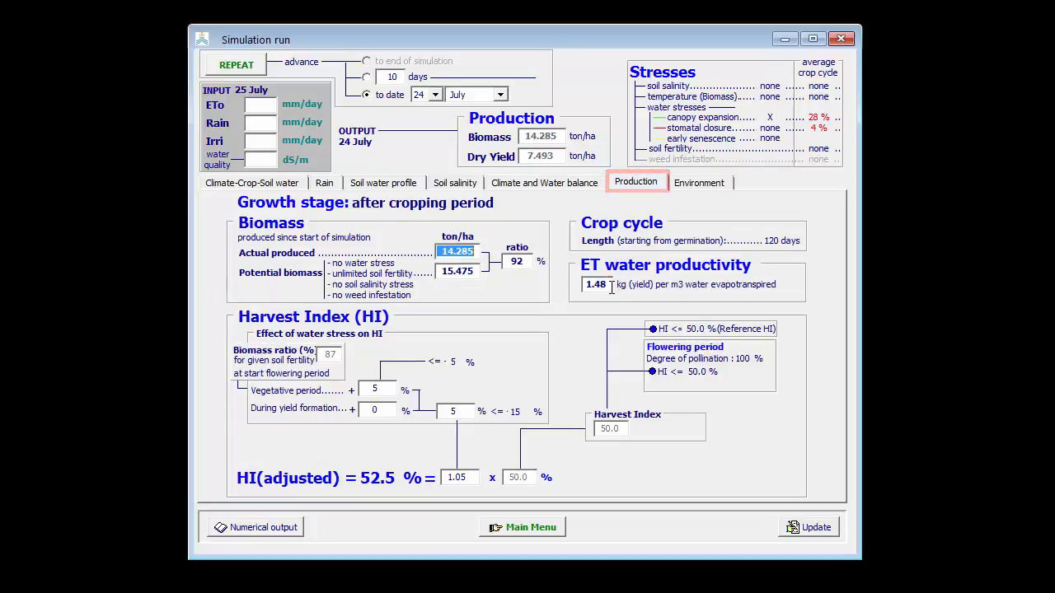